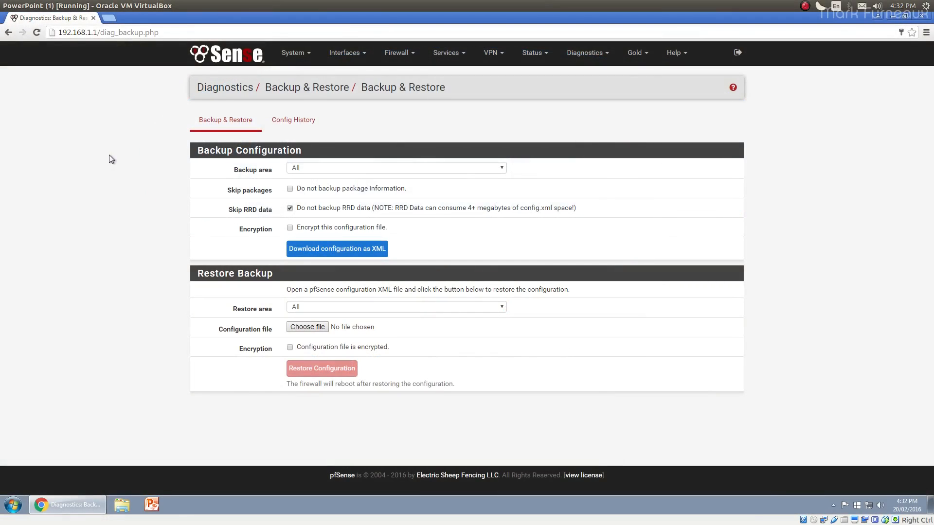
pyautogui.moveTo(118, 161)
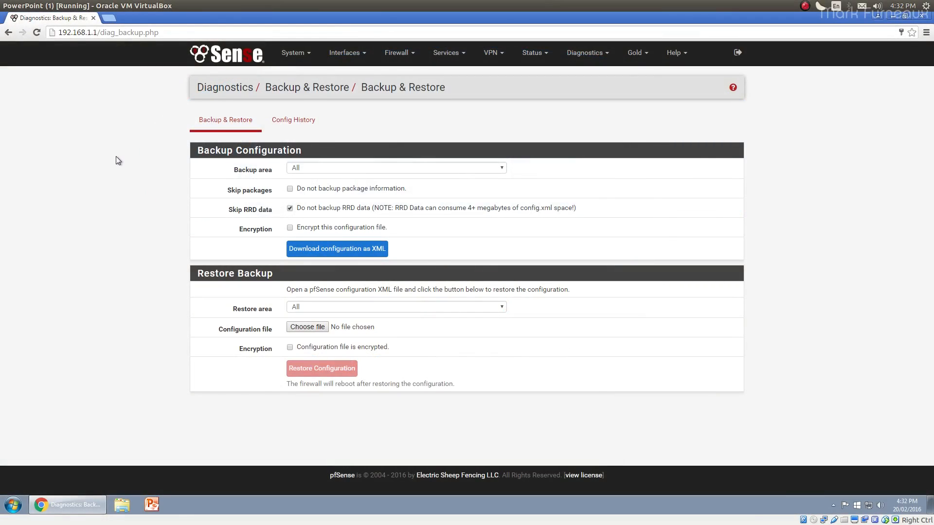
pyautogui.moveTo(121, 165)
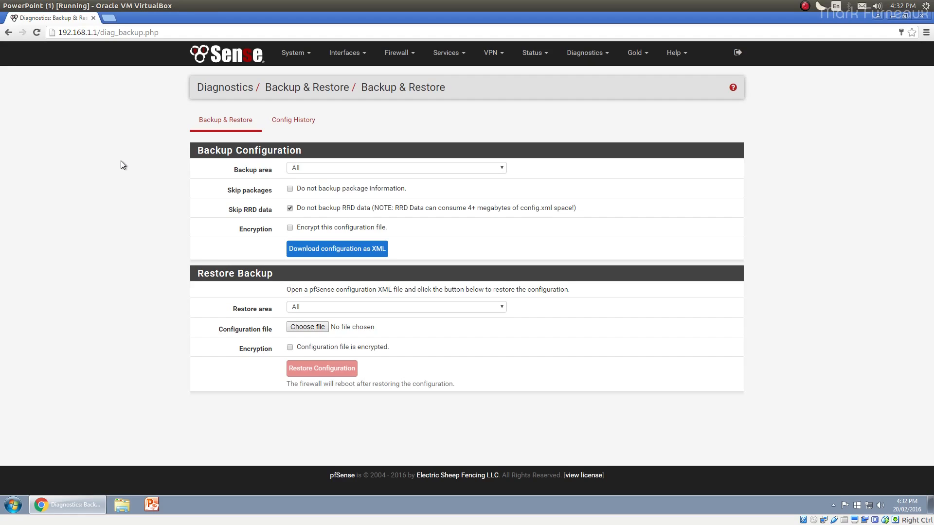
pyautogui.moveTo(118, 156)
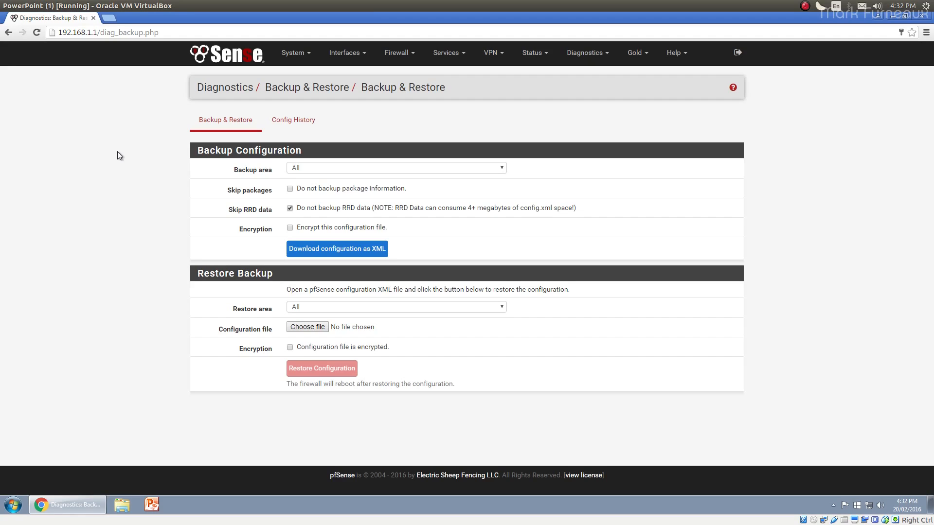
pyautogui.moveTo(108, 152)
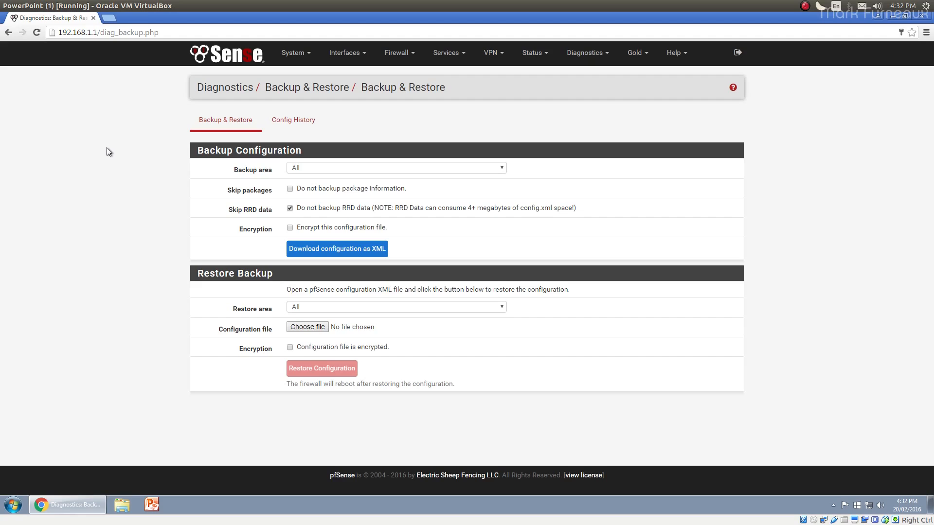
pyautogui.moveTo(106, 152)
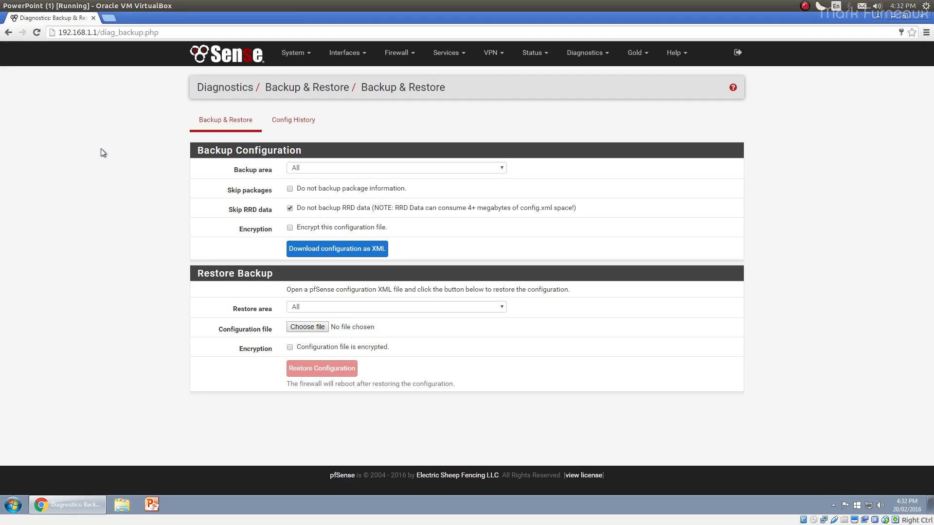
pyautogui.moveTo(94, 159)
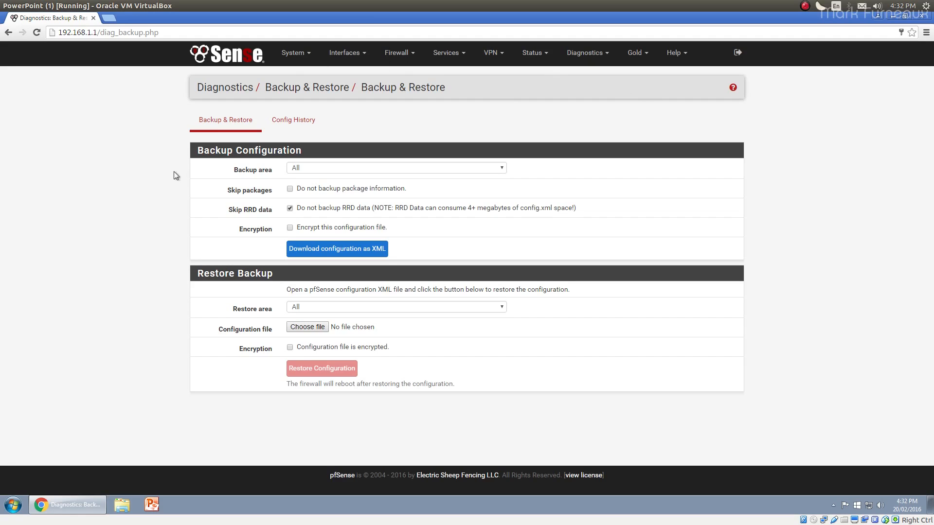
pyautogui.moveTo(156, 183)
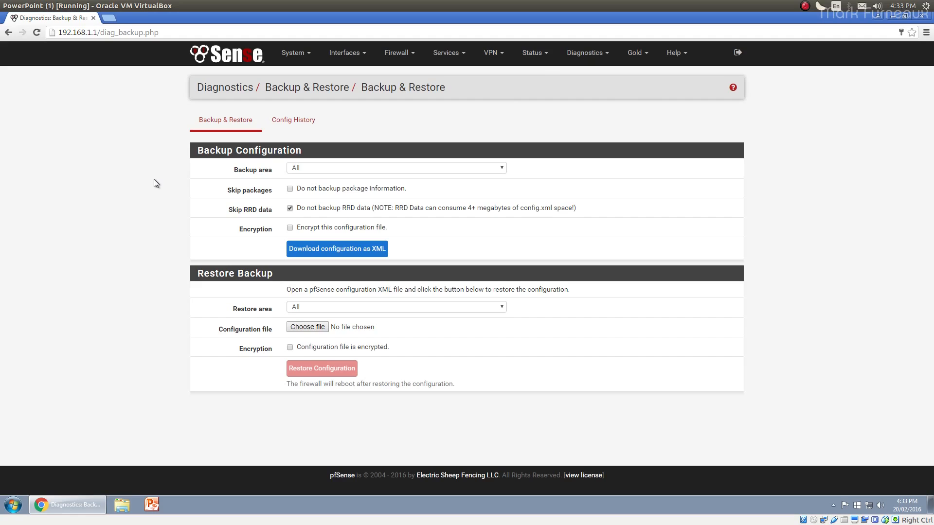
pyautogui.moveTo(150, 193)
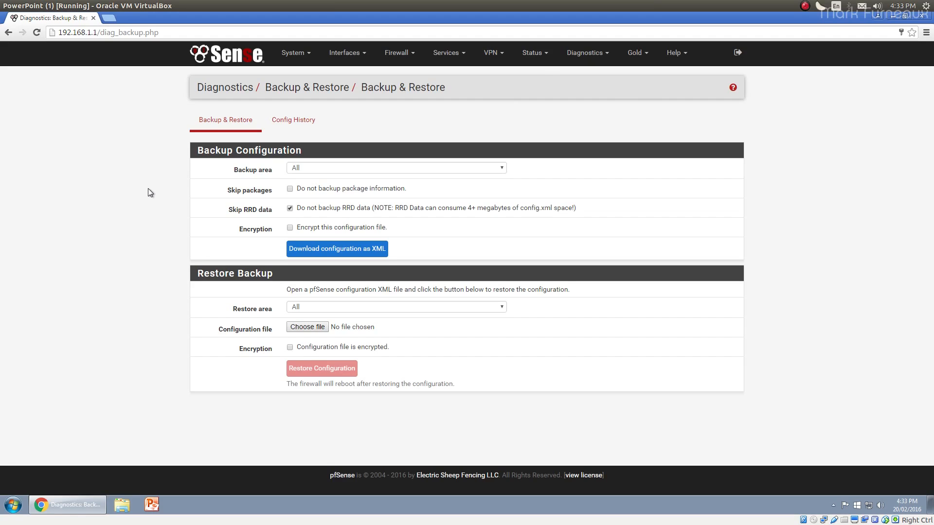
pyautogui.moveTo(147, 203)
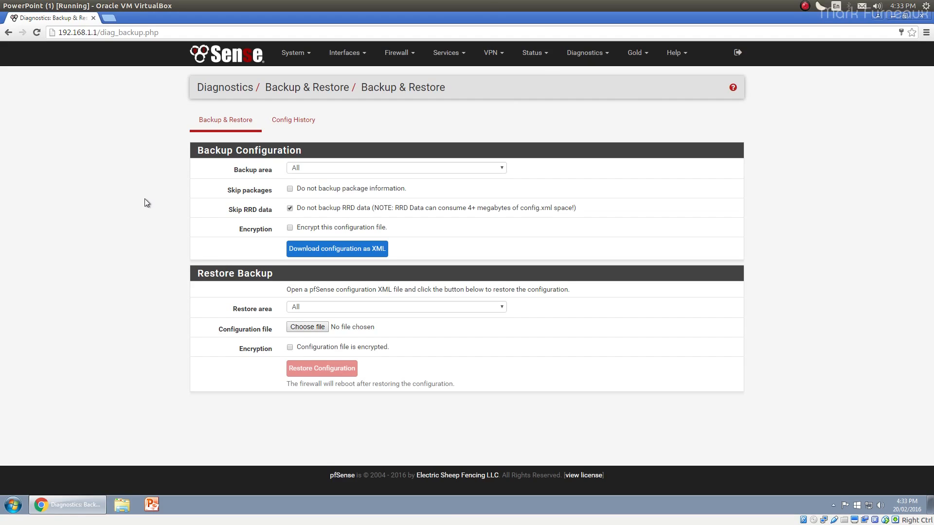
pyautogui.moveTo(155, 211)
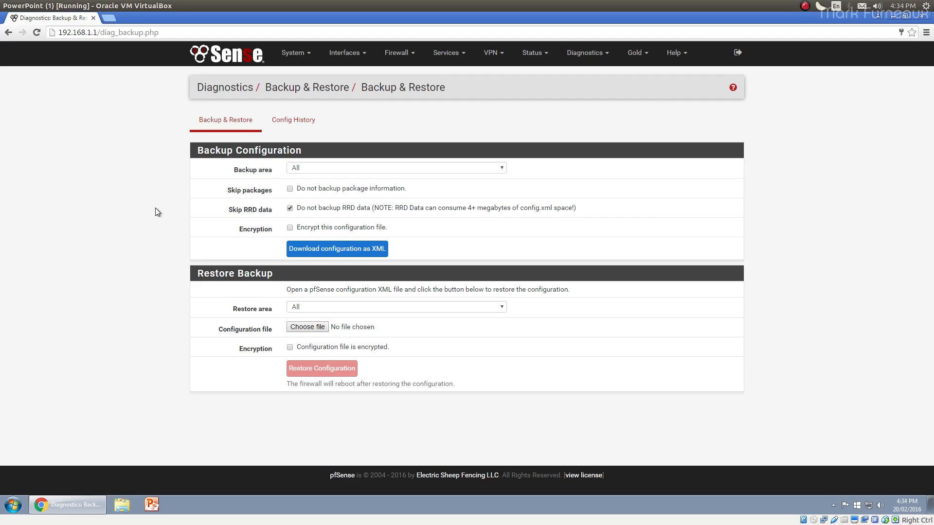
pyautogui.moveTo(101, 200)
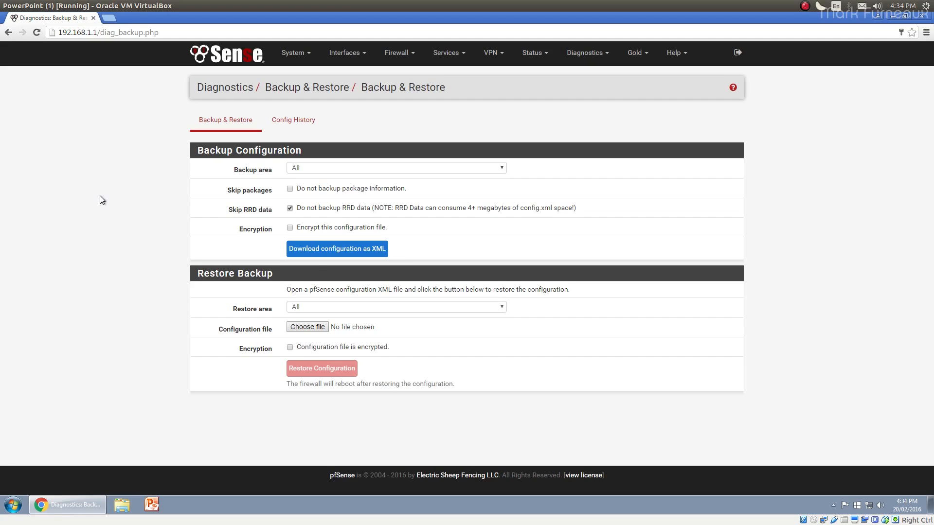
pyautogui.moveTo(99, 201)
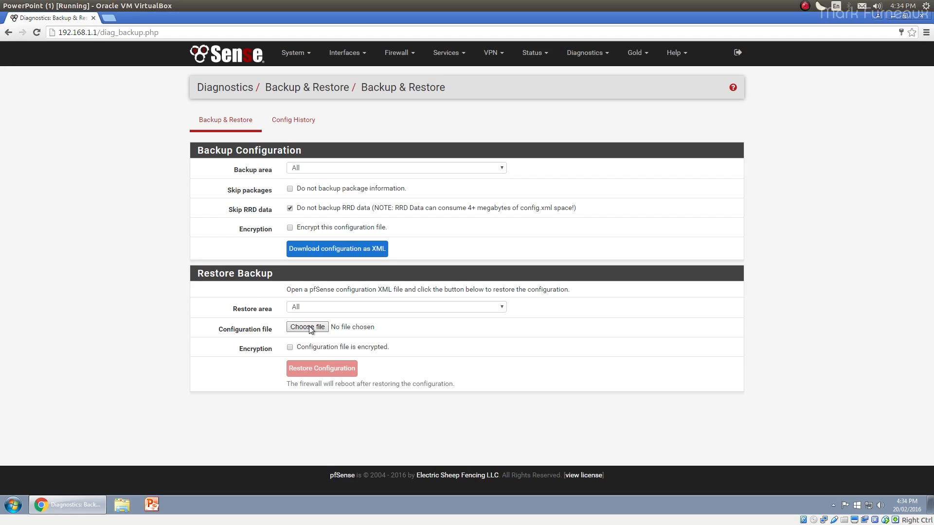
# Browse the restore file picker without choosing a file and review the backup area choices.
pyautogui.click(306, 326)
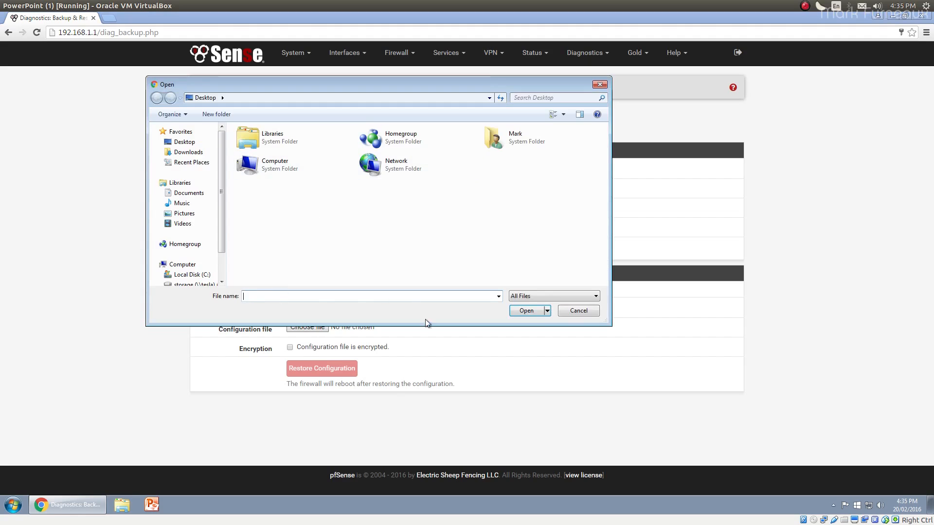
pyautogui.click(576, 310)
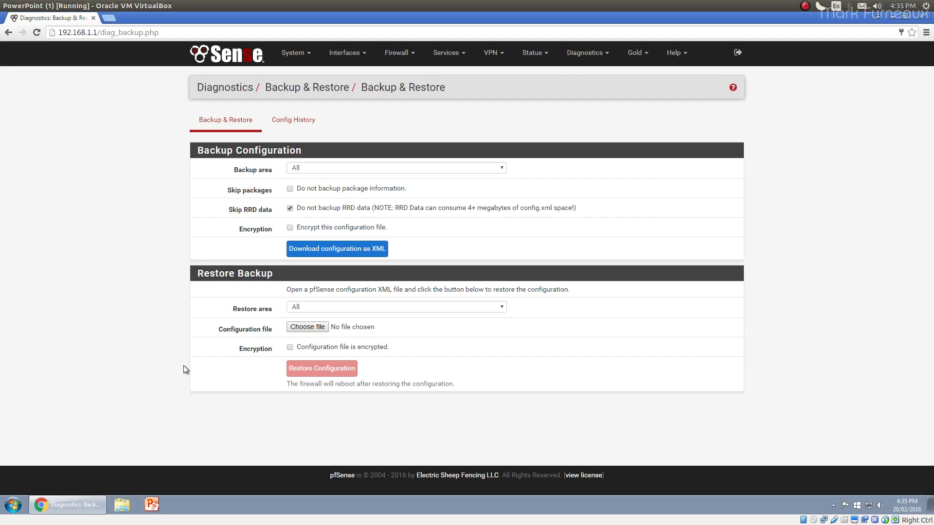
pyautogui.moveTo(158, 248)
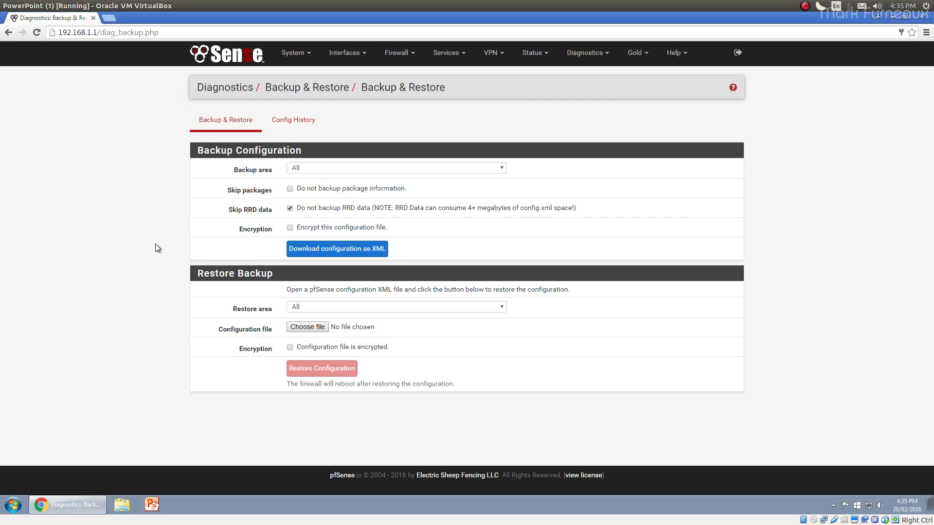
pyautogui.click(395, 168)
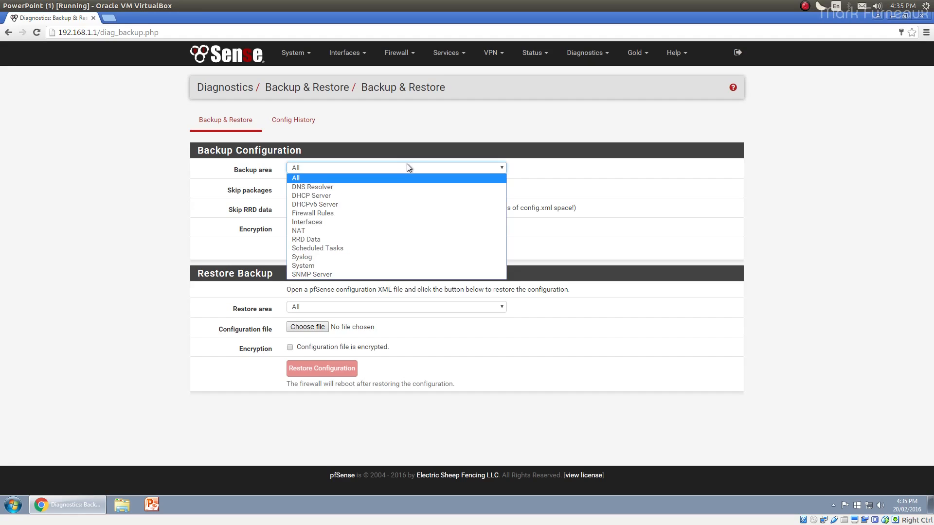
pyautogui.moveTo(396, 163)
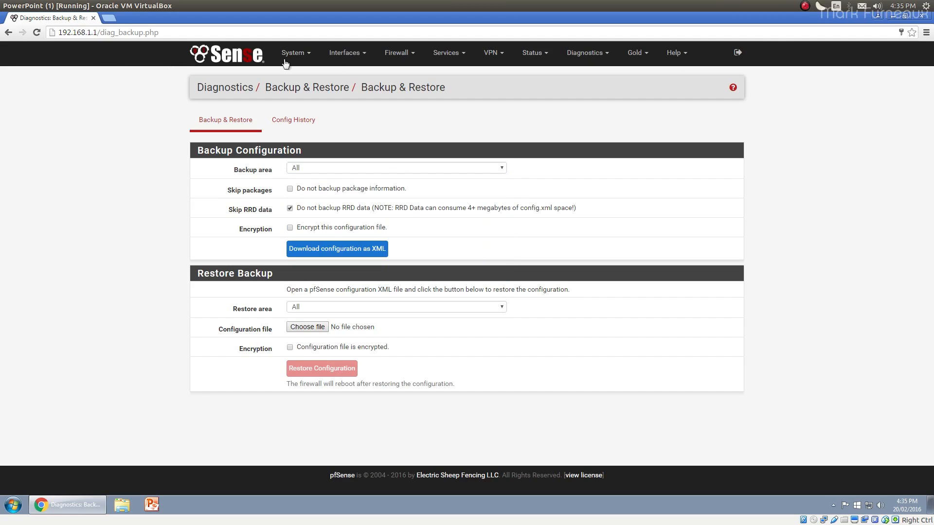
pyautogui.click(396, 168)
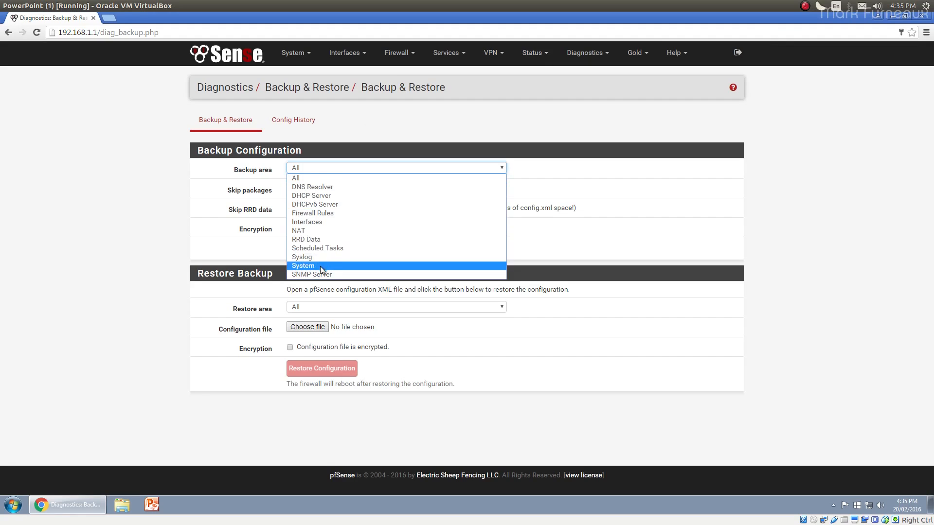
pyautogui.moveTo(324, 231)
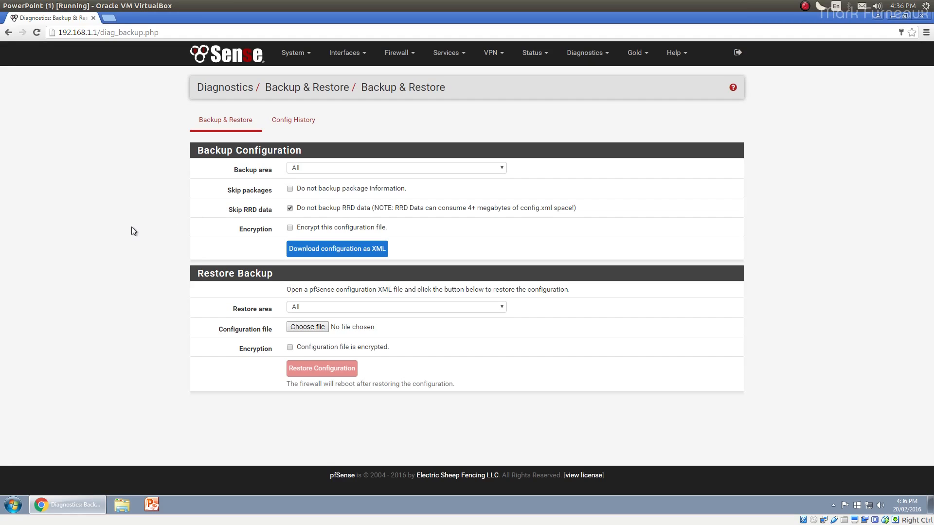
pyautogui.moveTo(150, 219)
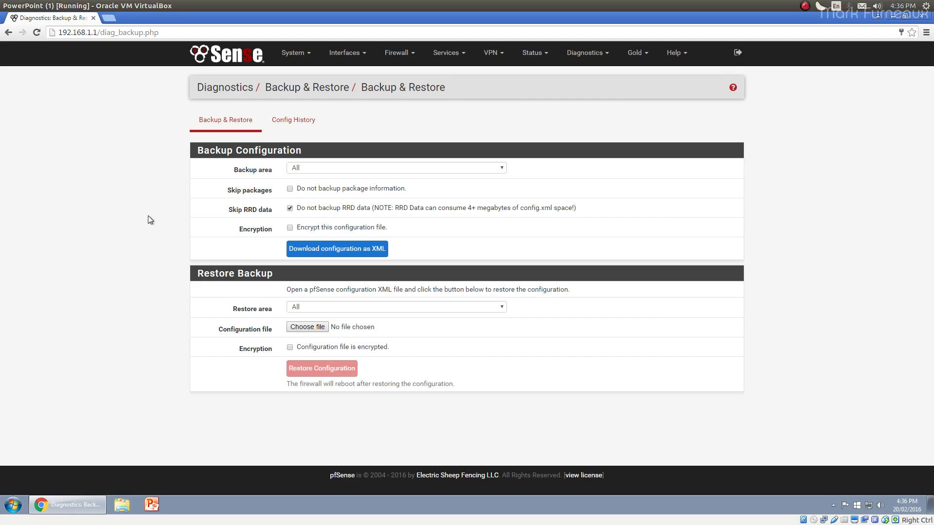
# Tick the skip-packages backup option and clear it again, leaving the backup covering All.
pyautogui.click(290, 188)
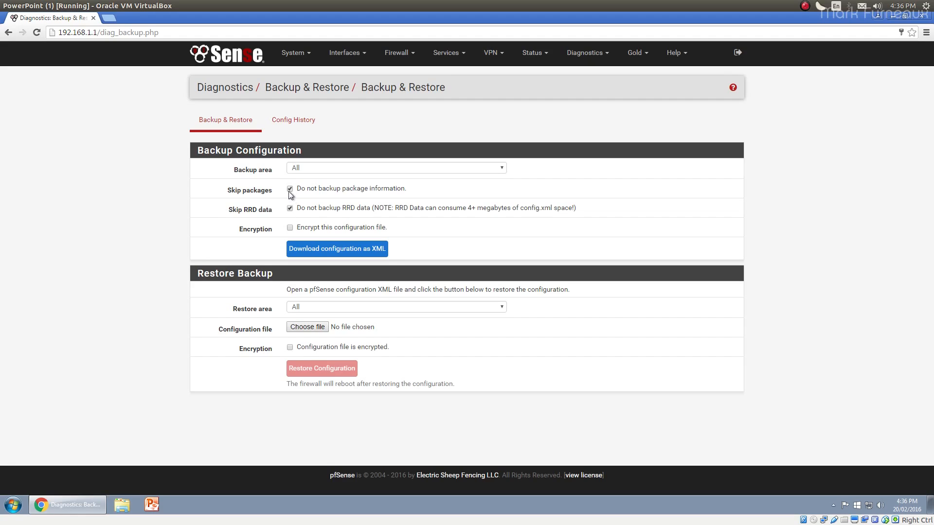
pyautogui.click(290, 188)
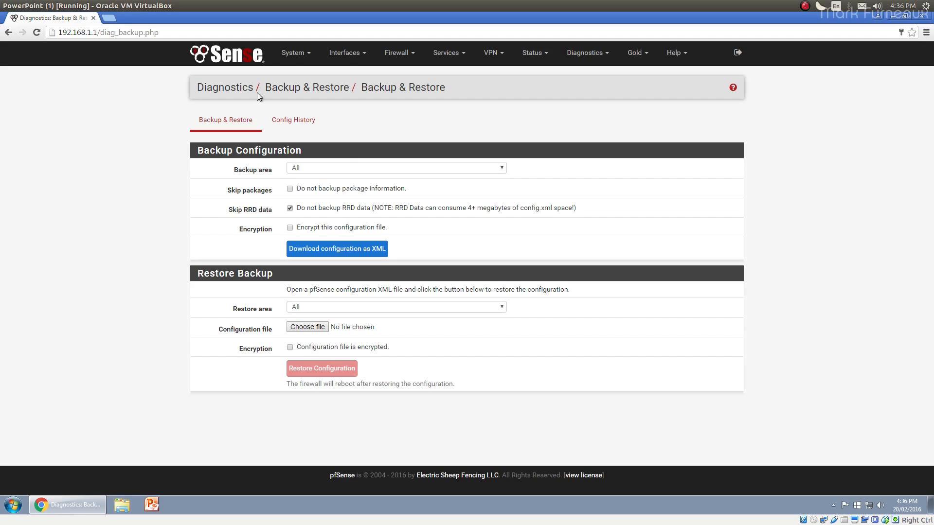
pyautogui.click(293, 53)
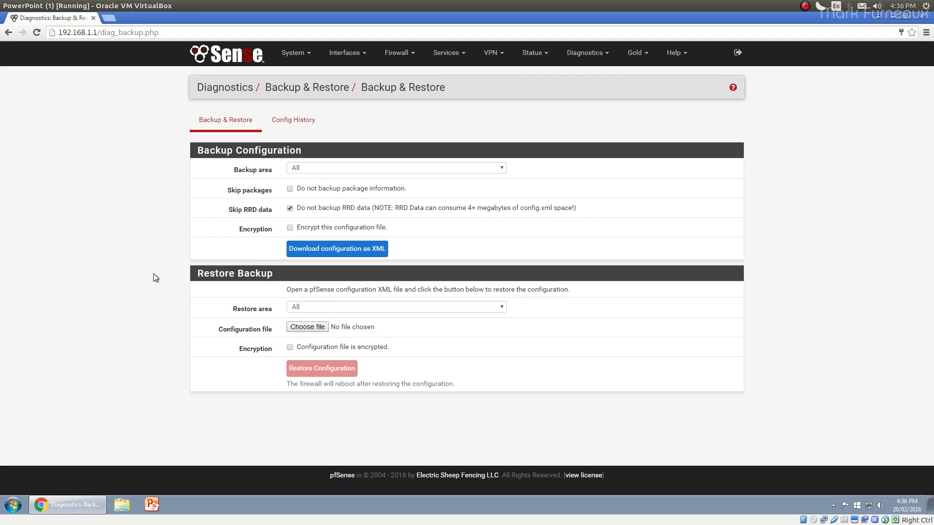
pyautogui.moveTo(246, 213)
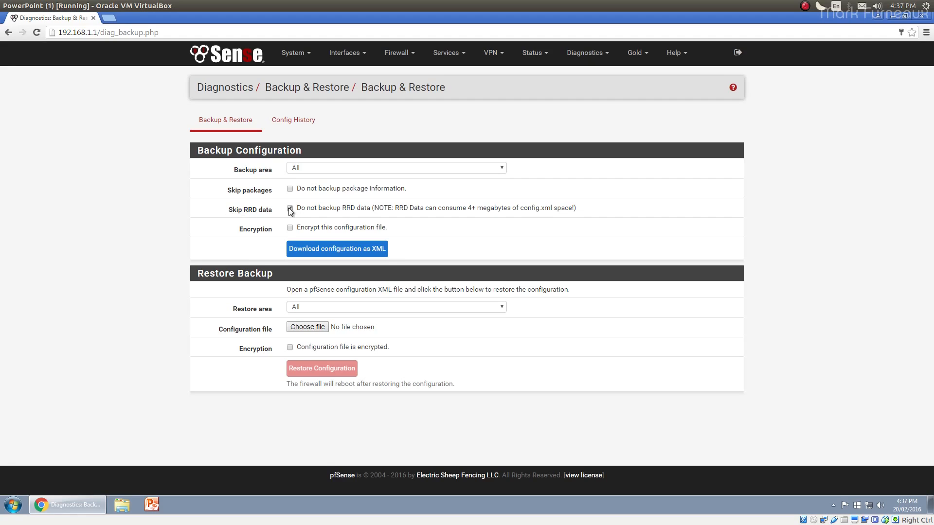
pyautogui.click(532, 53)
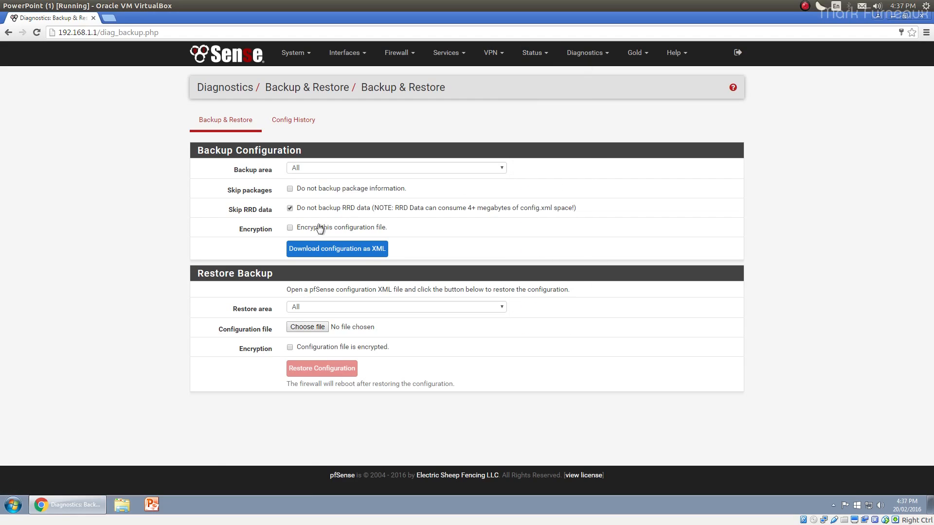
pyautogui.moveTo(319, 219)
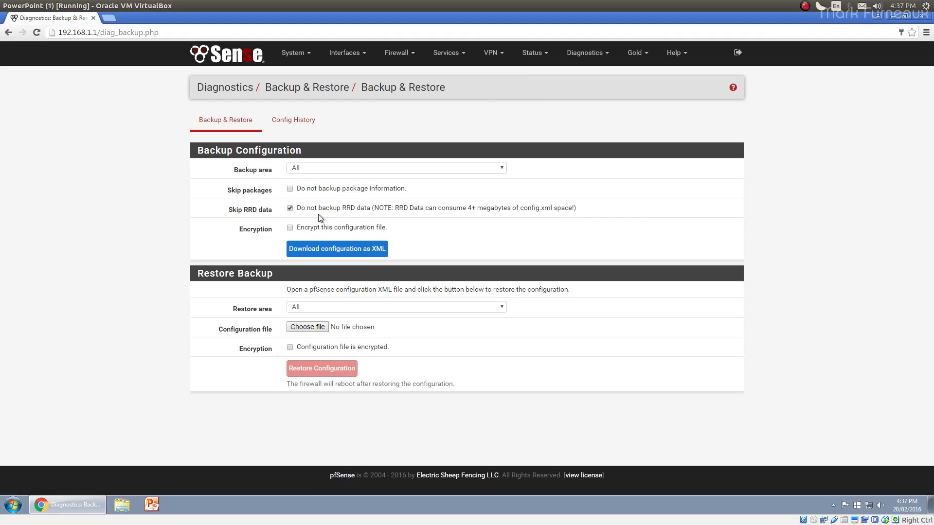
pyautogui.moveTo(315, 216)
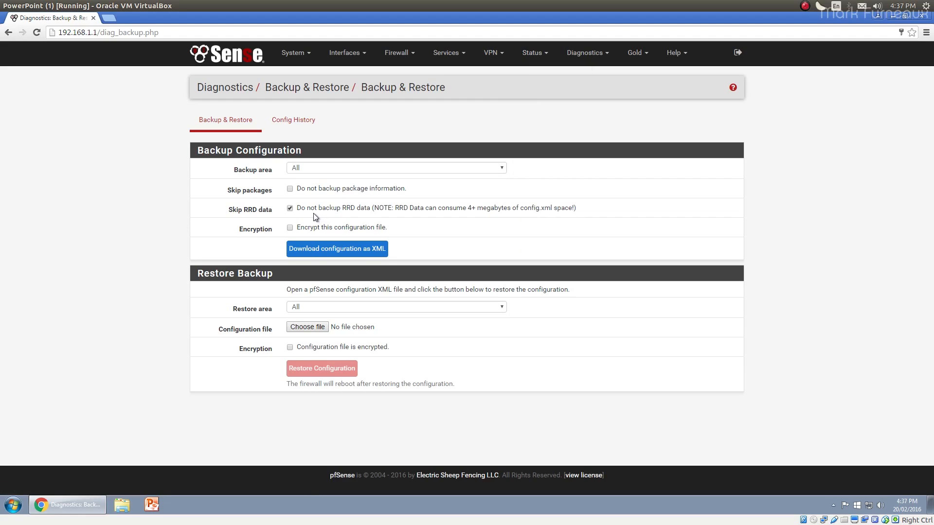
pyautogui.moveTo(291, 216)
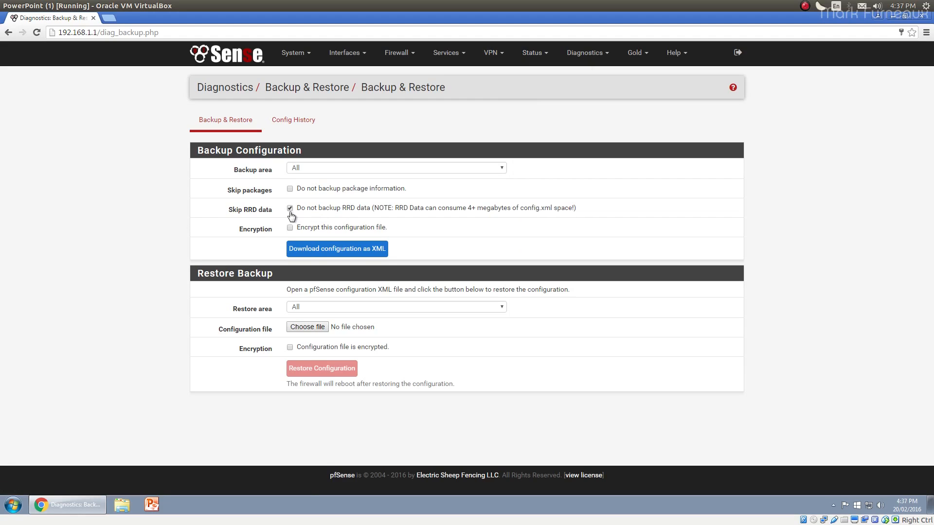
pyautogui.moveTo(329, 214)
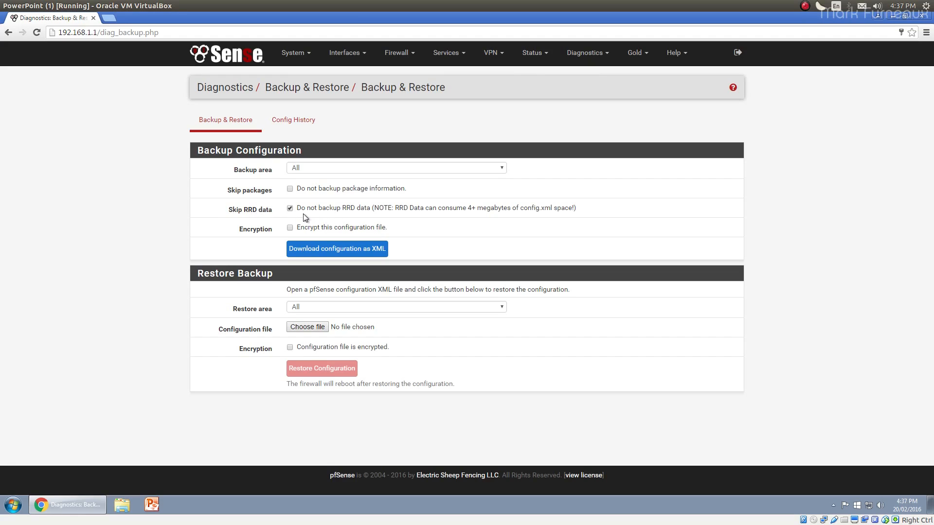
pyautogui.click(290, 208)
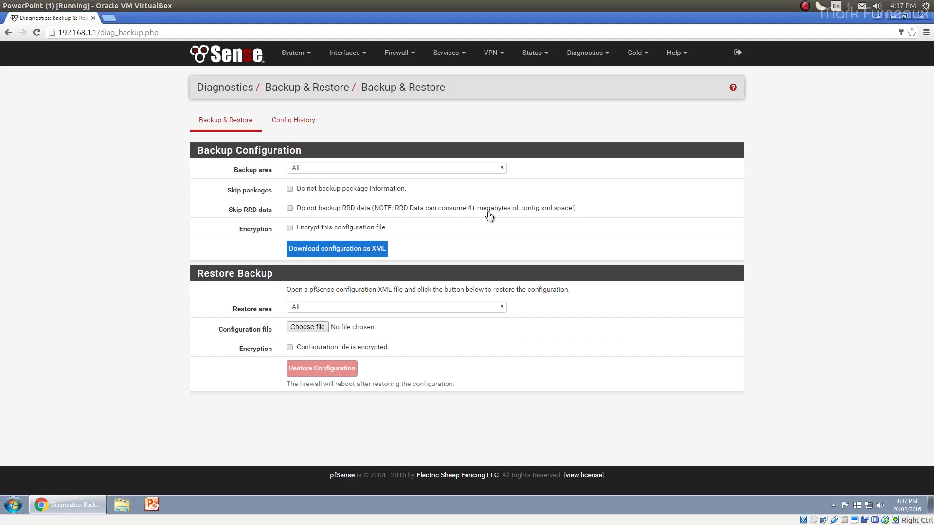
pyautogui.moveTo(290, 221)
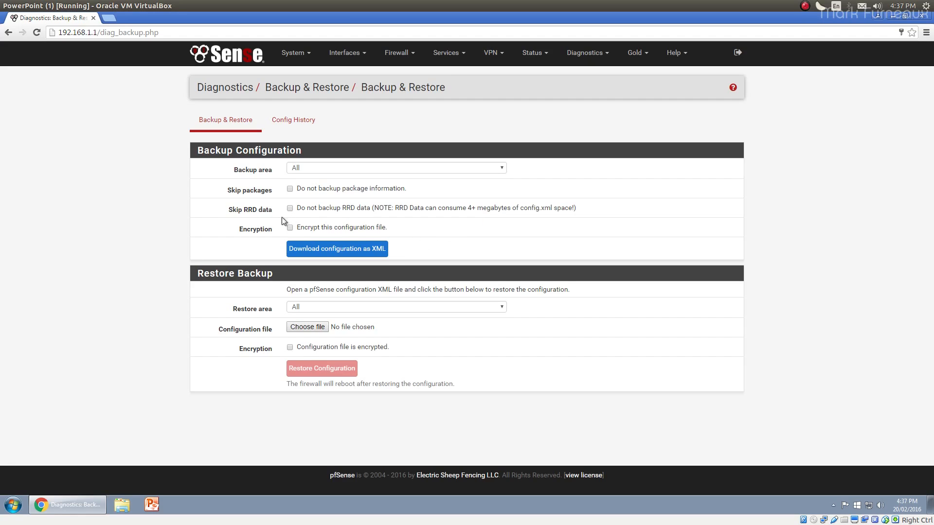
pyautogui.moveTo(269, 196)
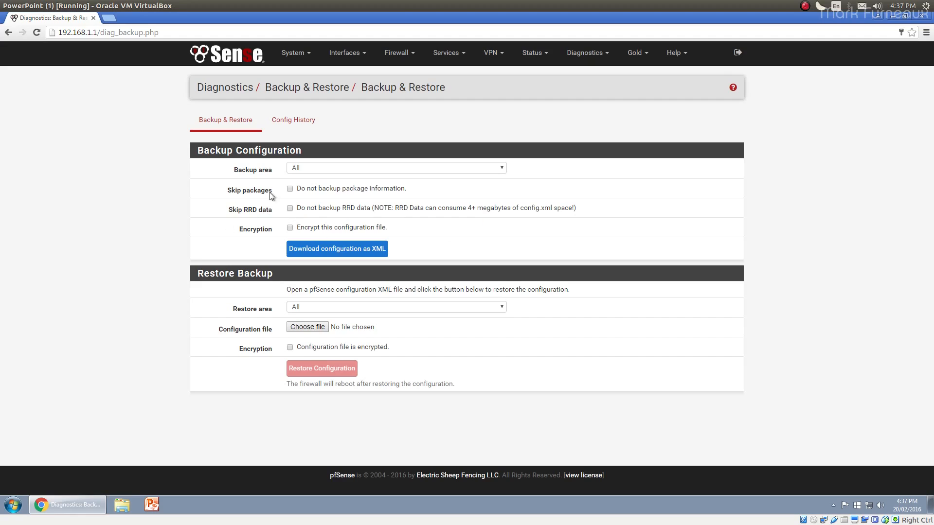
pyautogui.moveTo(497, 124)
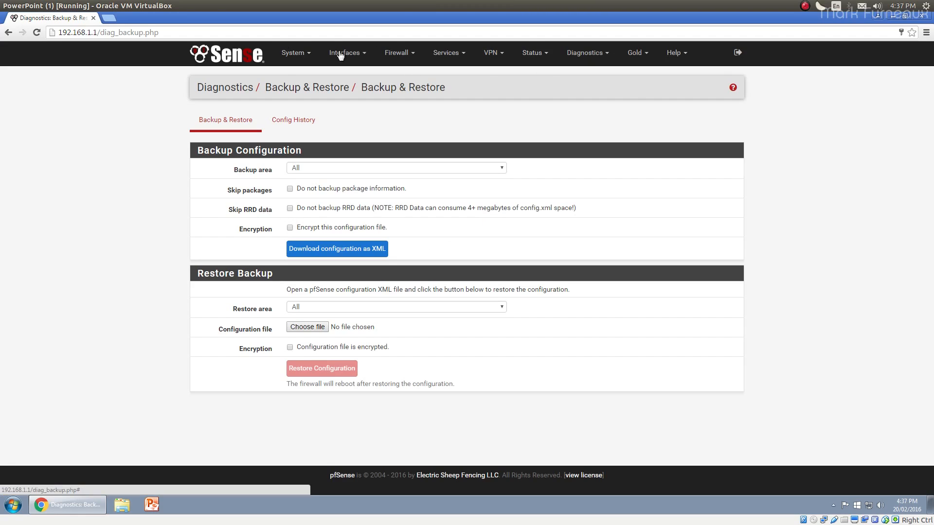
pyautogui.moveTo(131, 256)
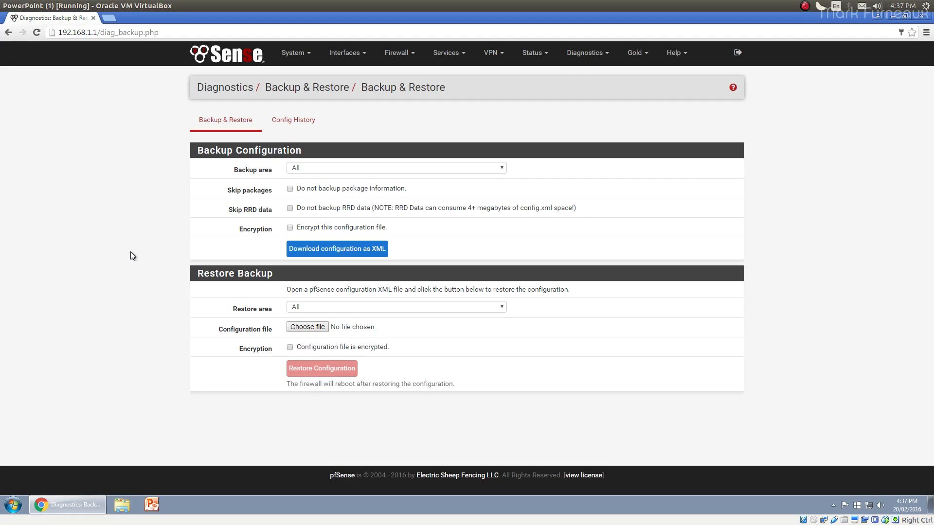
pyautogui.moveTo(363, 216)
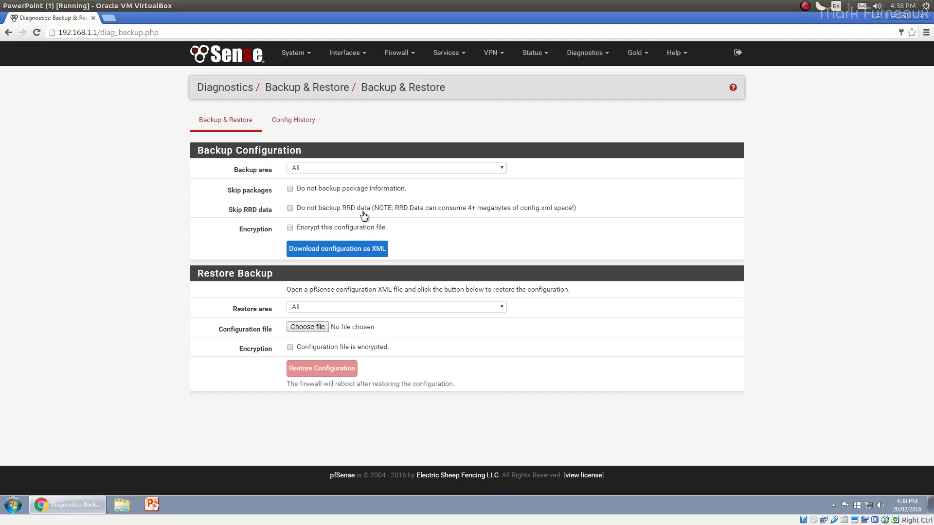
pyautogui.click(289, 208)
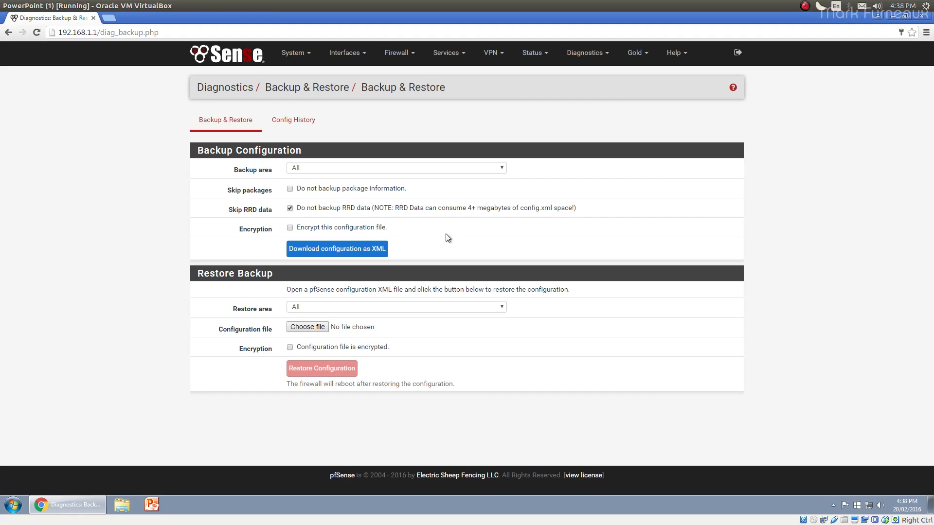
pyautogui.moveTo(441, 231)
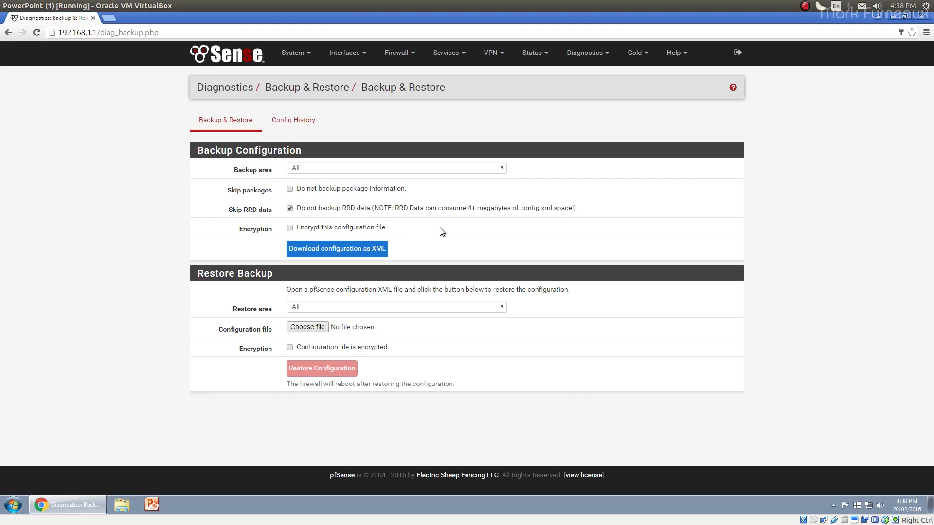
pyautogui.click(290, 208)
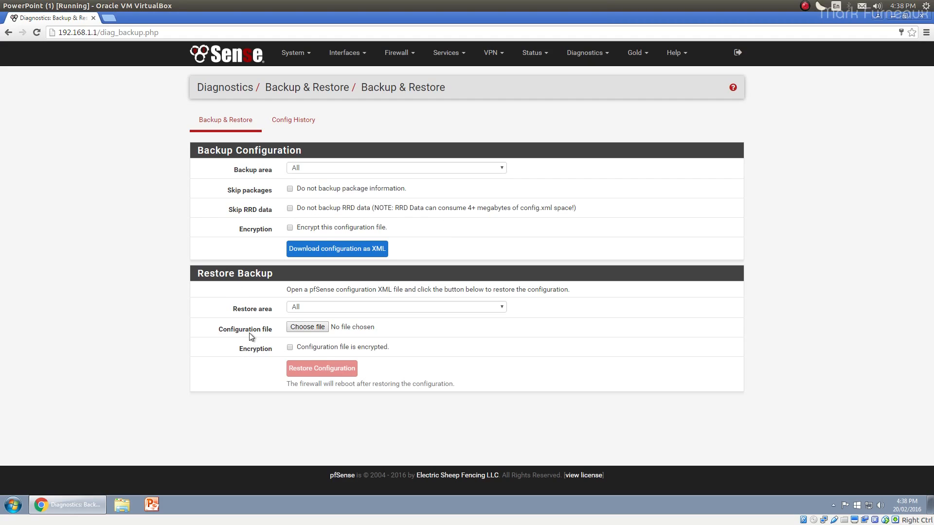
pyautogui.moveTo(105, 298)
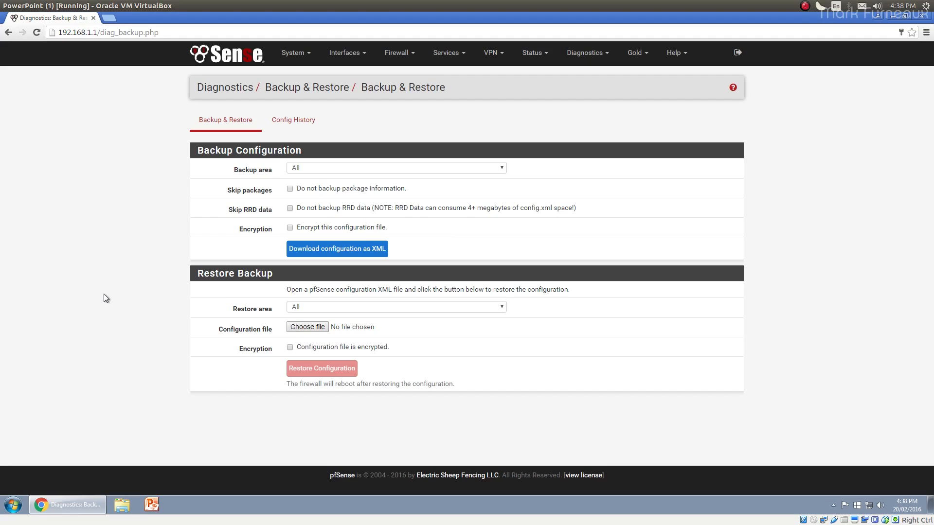
pyautogui.moveTo(175, 238)
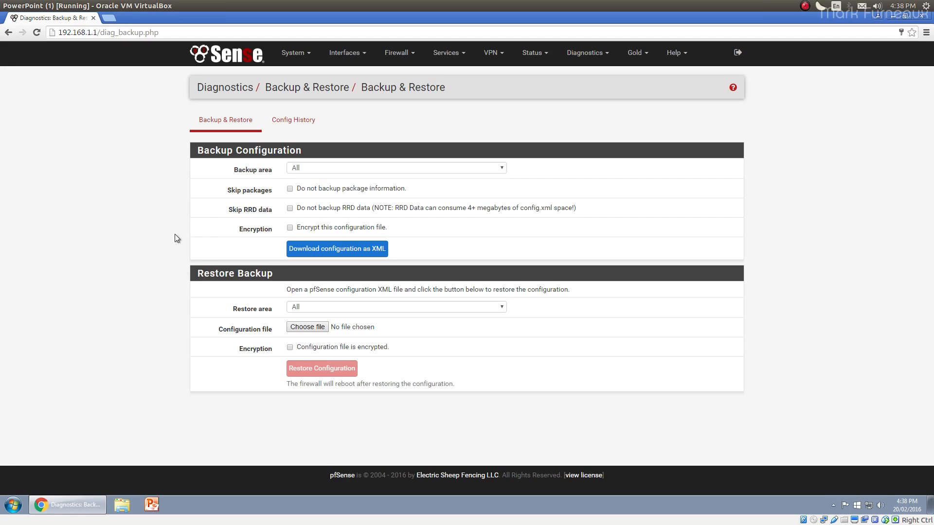
pyautogui.moveTo(176, 286)
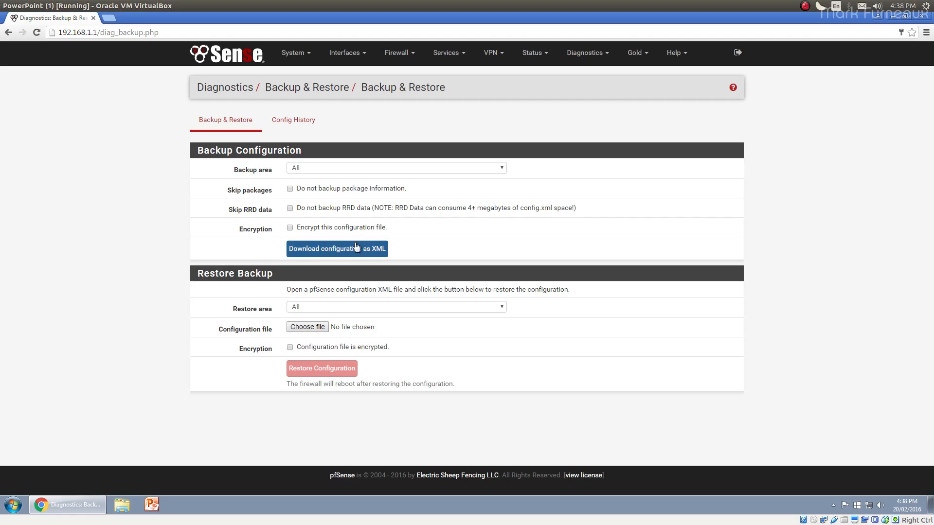
# Download two copies of the configuration as config.xml backup files.
pyautogui.click(337, 248)
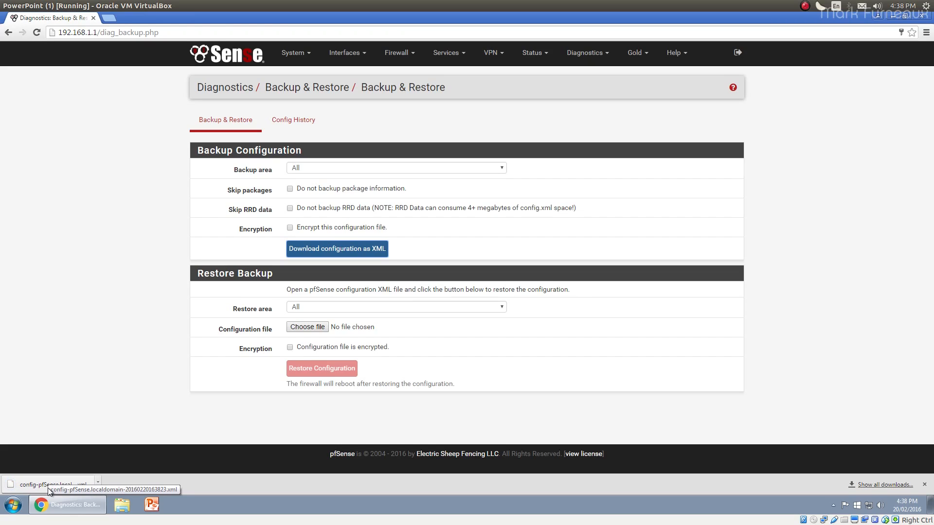
pyautogui.moveTo(85, 423)
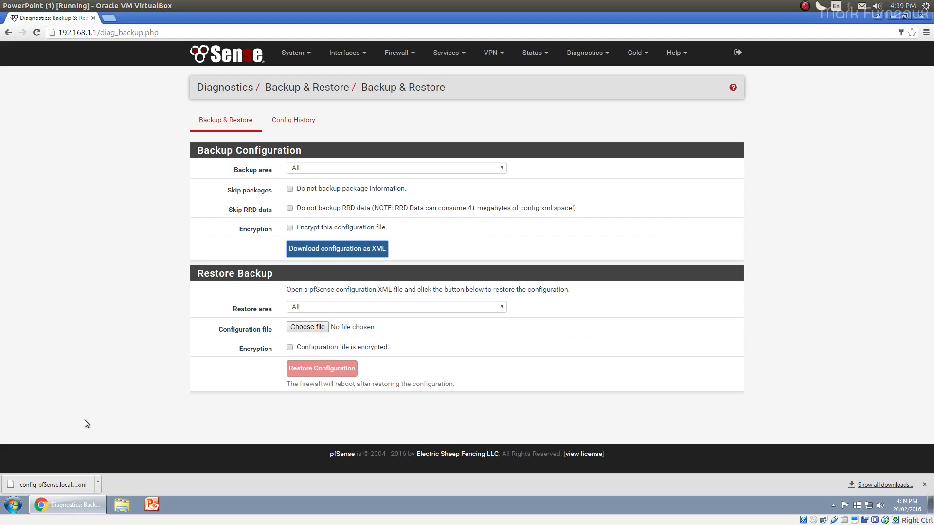
pyautogui.moveTo(273, 233)
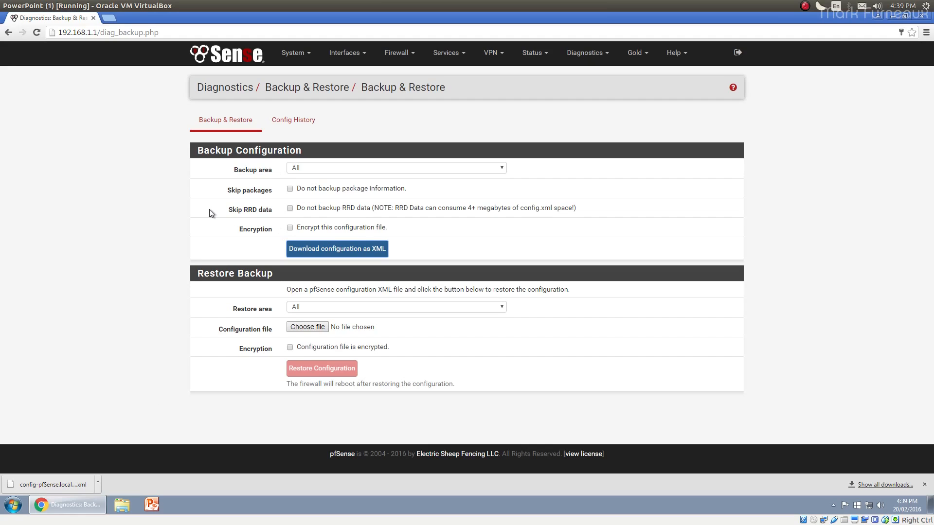
pyautogui.click(336, 248)
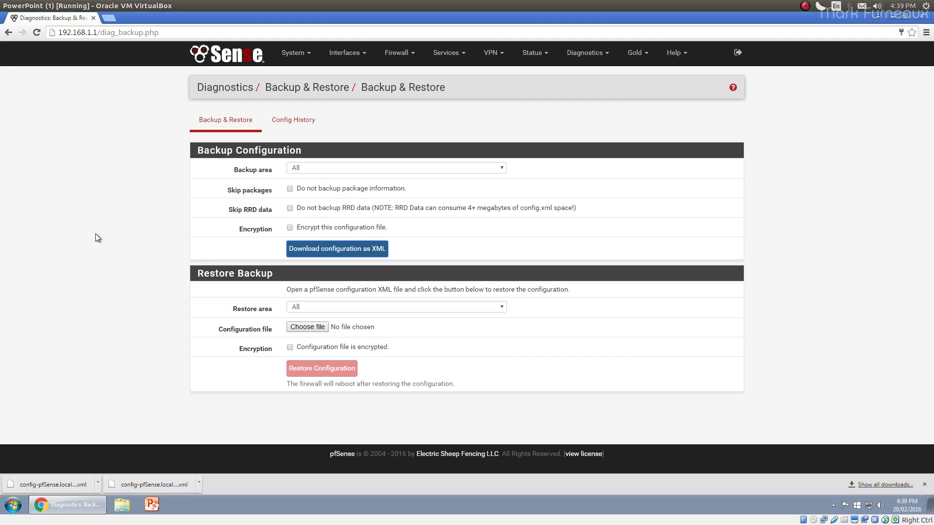
pyautogui.moveTo(379, 237)
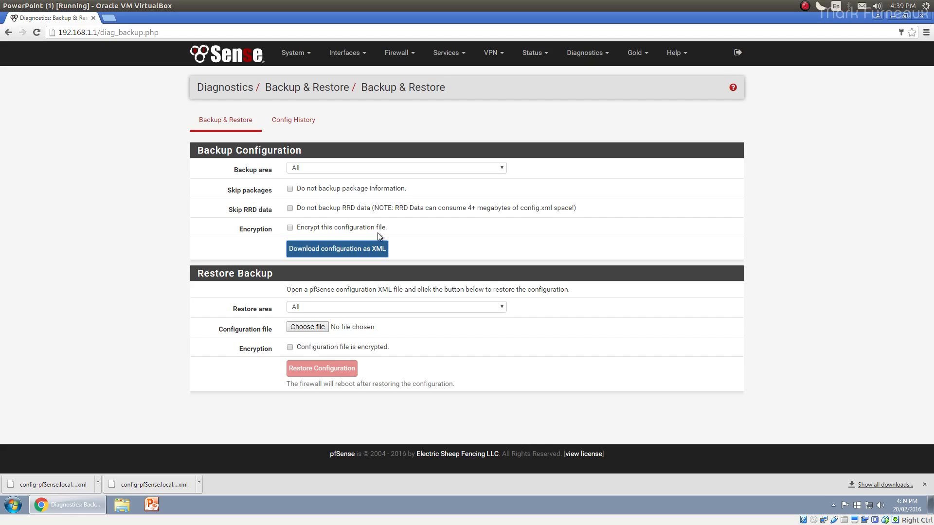
pyautogui.moveTo(201, 227)
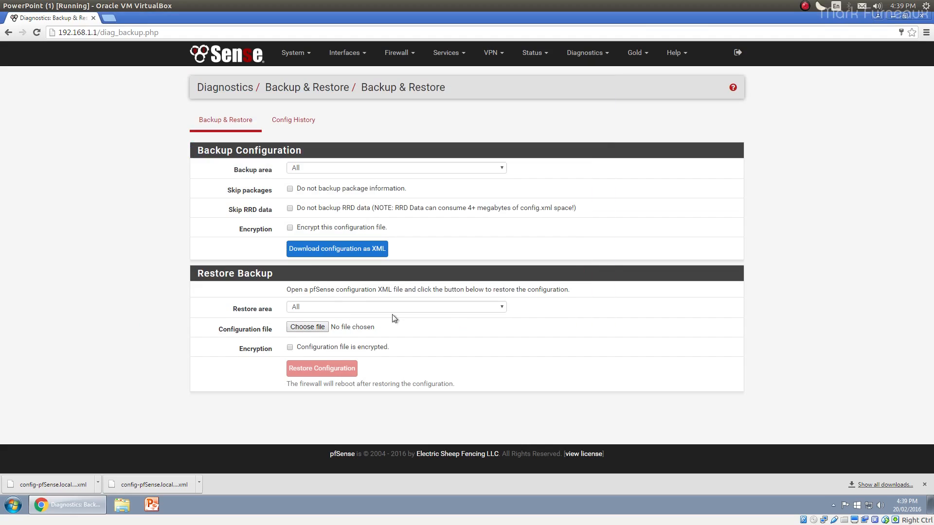
pyautogui.moveTo(317, 352)
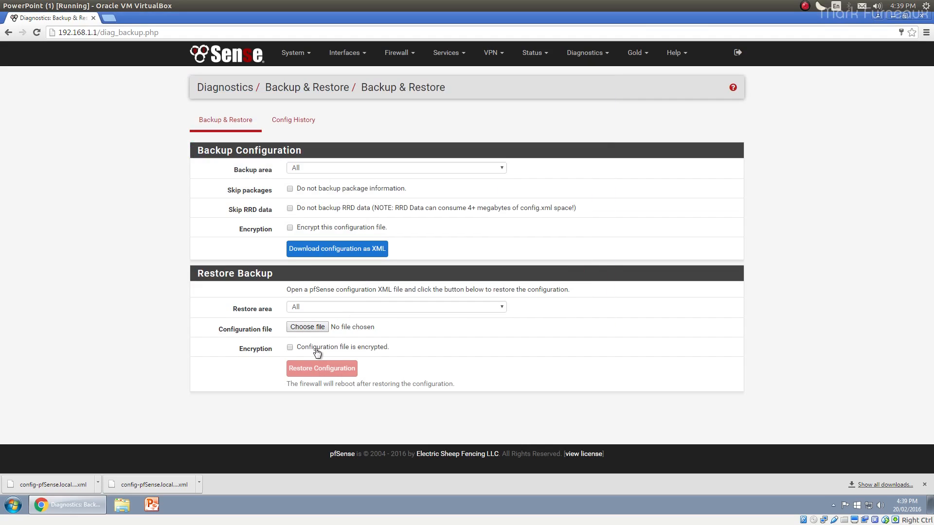
pyautogui.moveTo(178, 381)
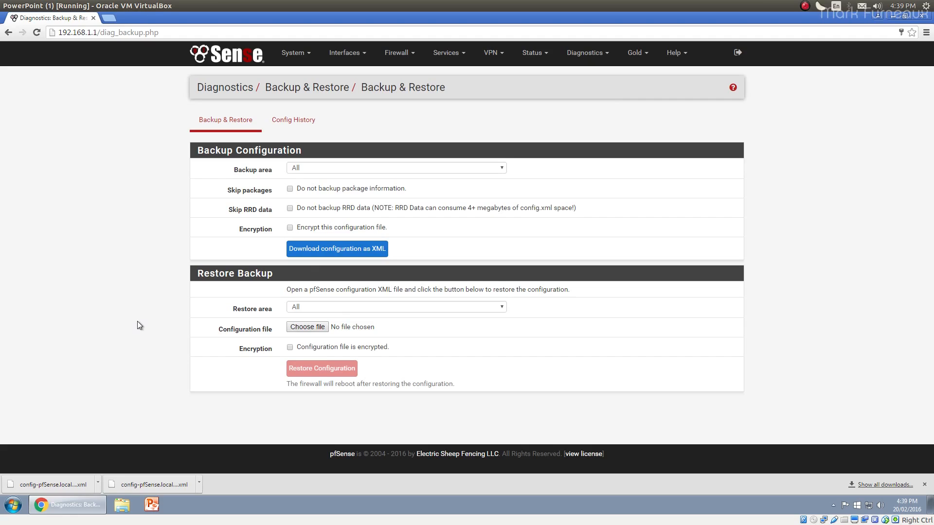
pyautogui.moveTo(128, 322)
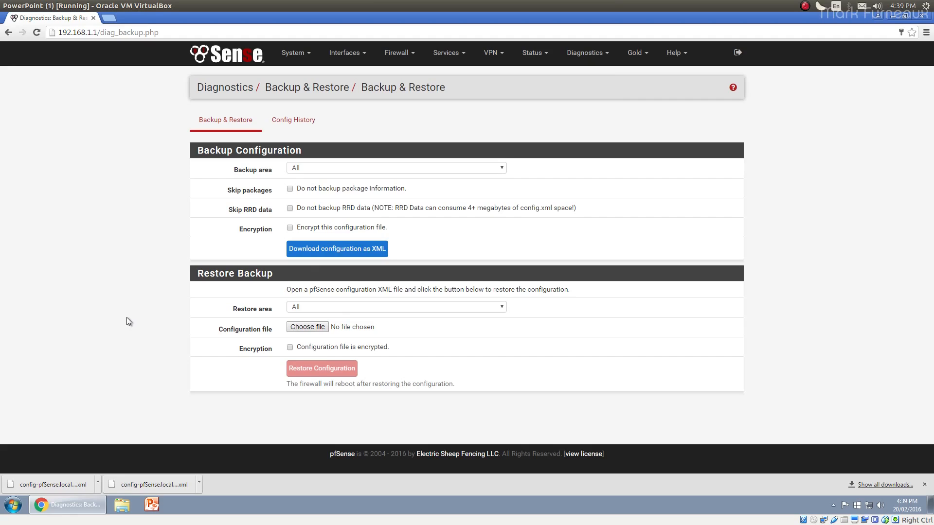
# Show the Config History list of saved configurations with dates, sizes and change descriptions.
pyautogui.click(289, 120)
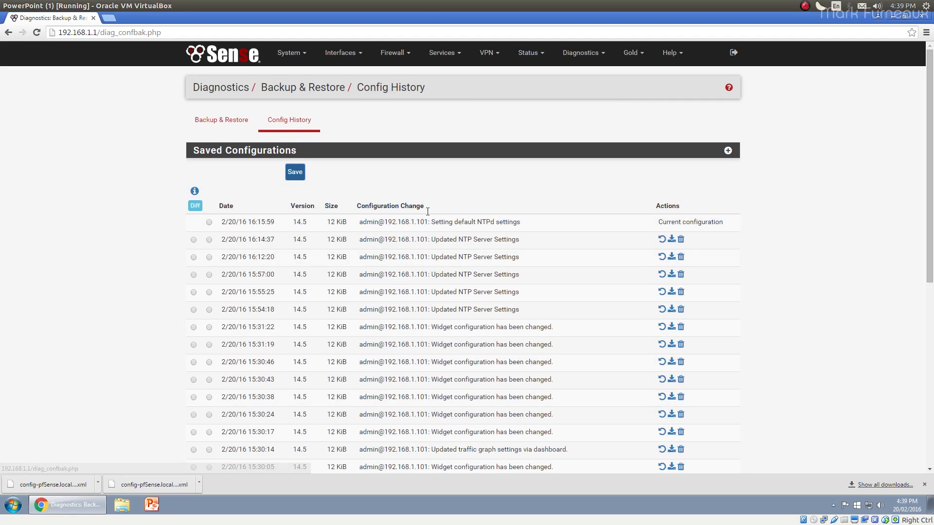
pyautogui.scroll(-3)
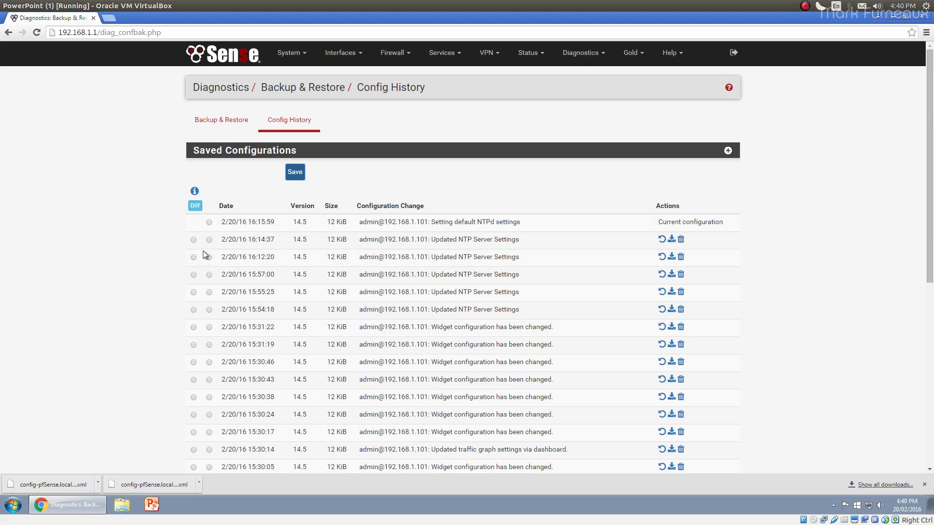
pyautogui.moveTo(210, 275)
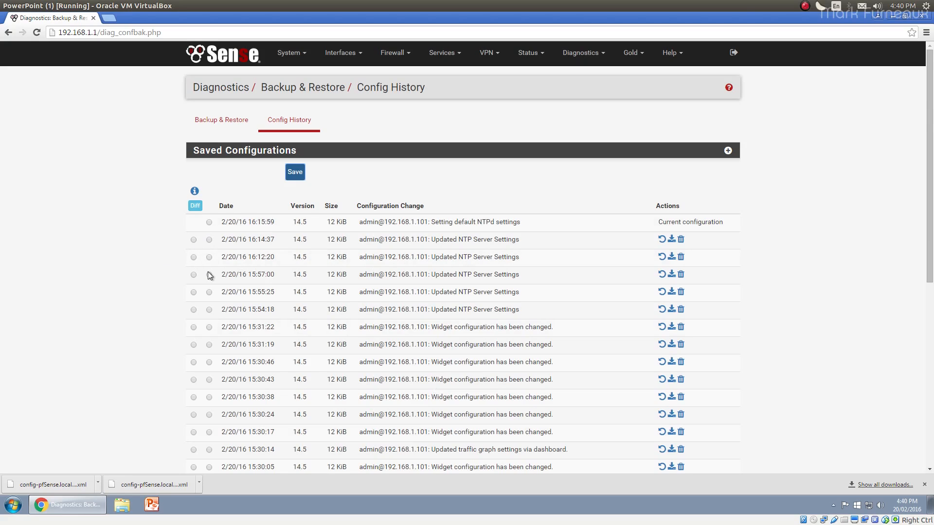
pyautogui.scroll(-3)
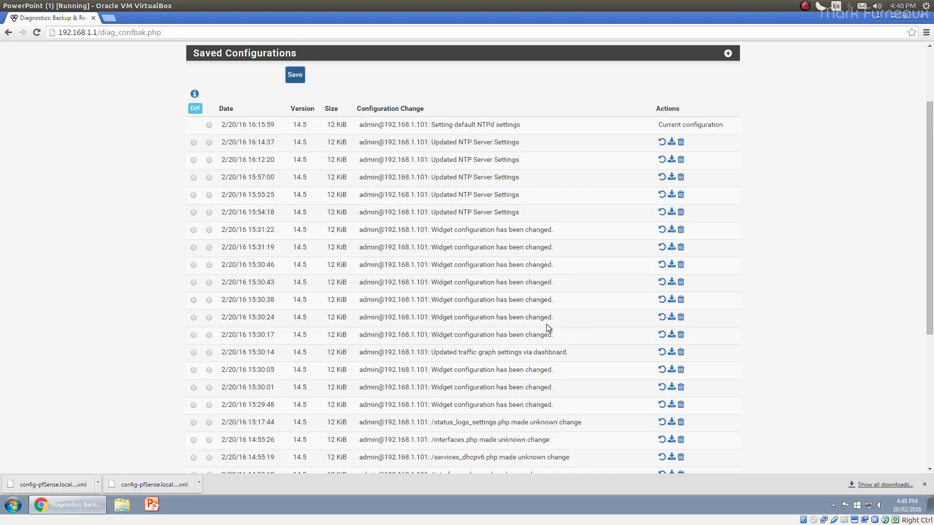
pyautogui.scroll(-3)
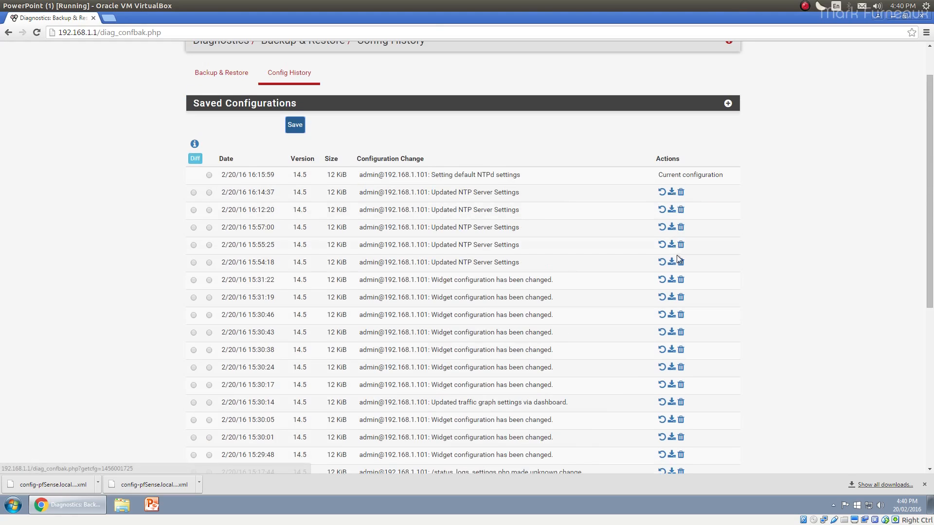
pyautogui.moveTo(718, 250)
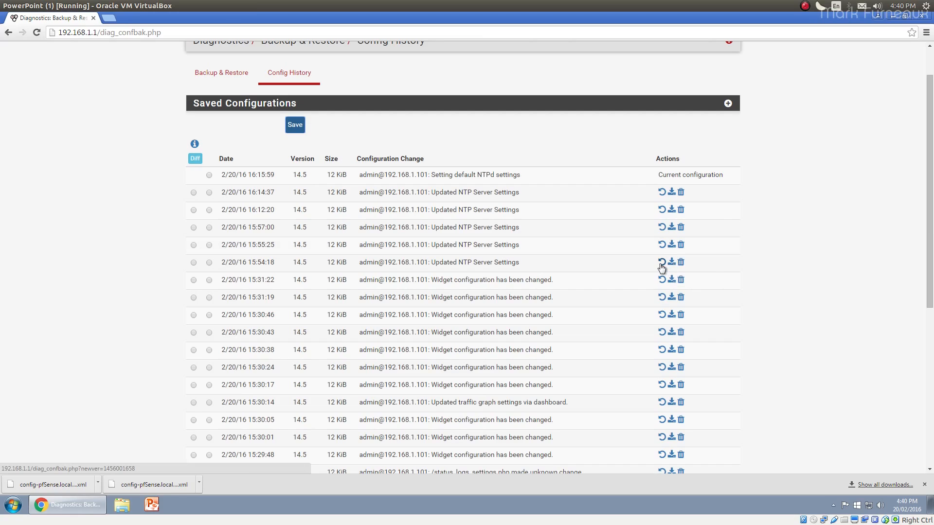
pyautogui.moveTo(681, 349)
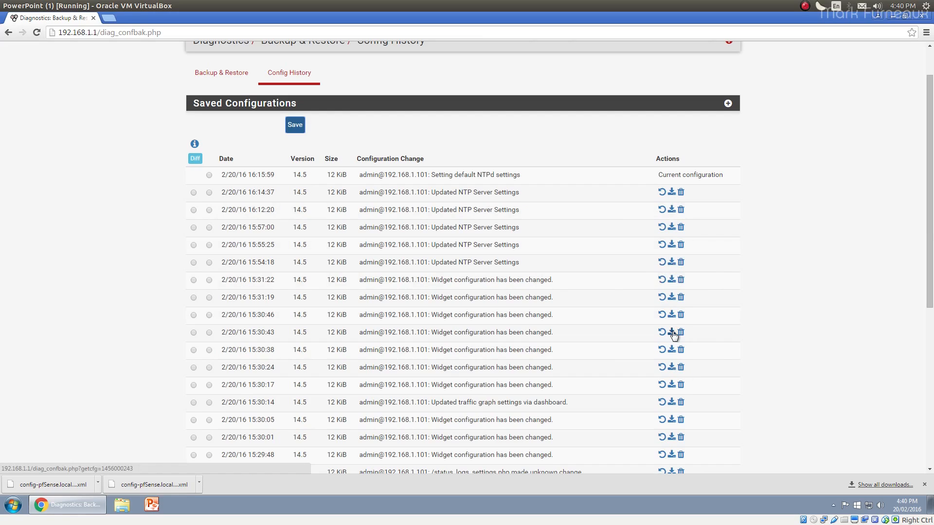
pyautogui.moveTo(672, 333)
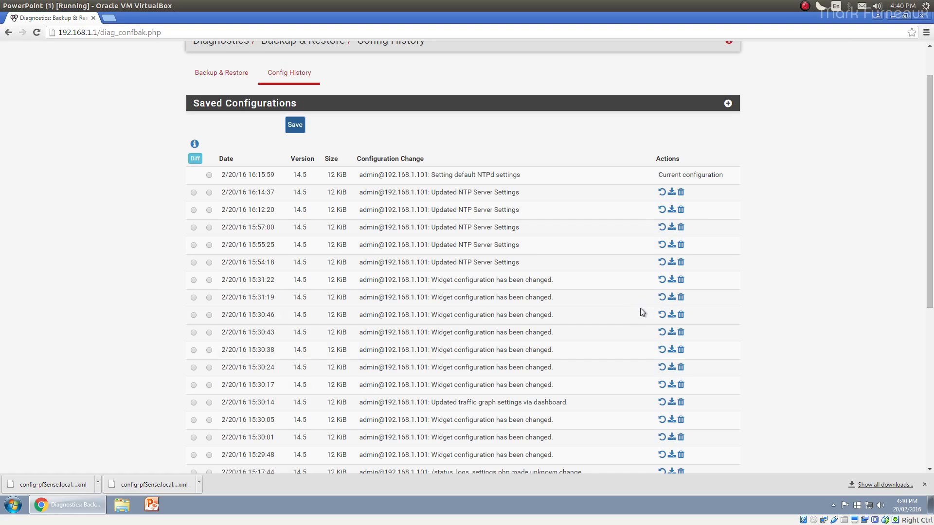
# Return to the Backup & Restore form and clear the skip-RRD-data option.
pyautogui.click(220, 72)
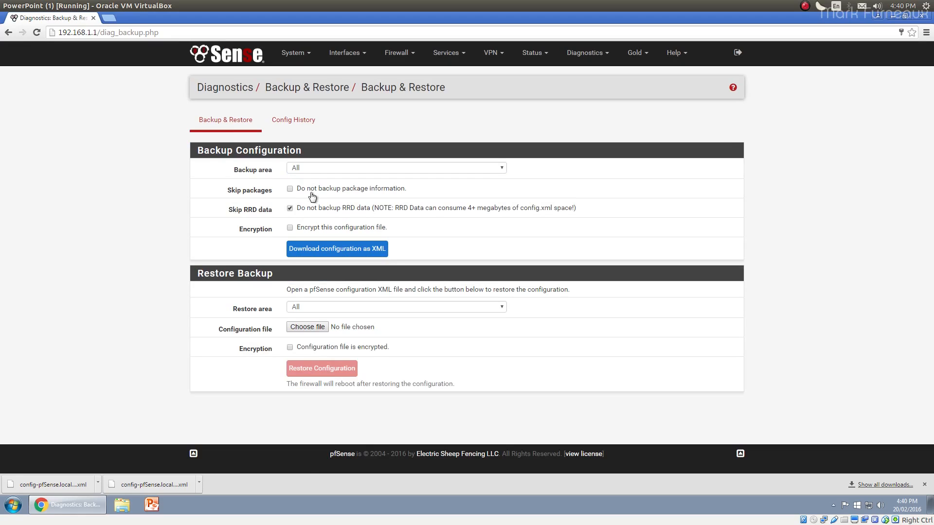
pyautogui.click(290, 209)
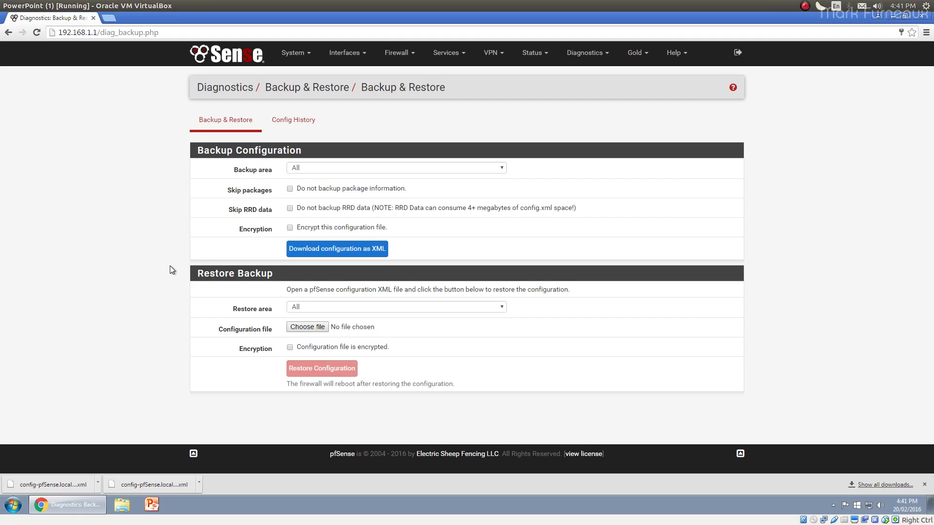
pyautogui.moveTo(380, 139)
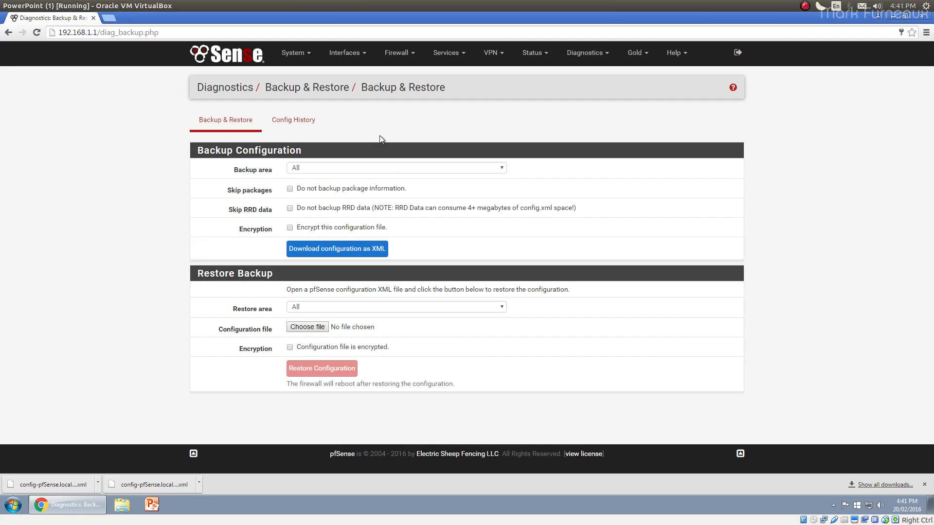
pyautogui.moveTo(182, 203)
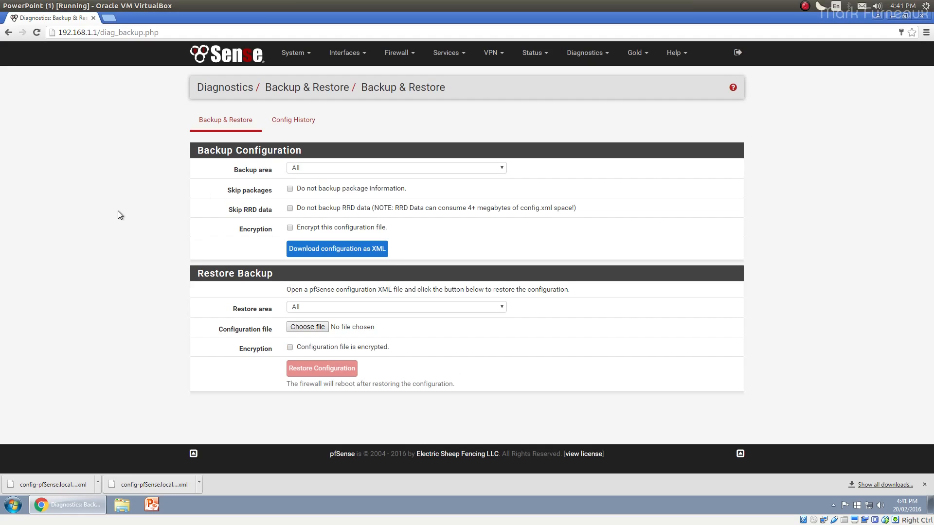
pyautogui.moveTo(97, 220)
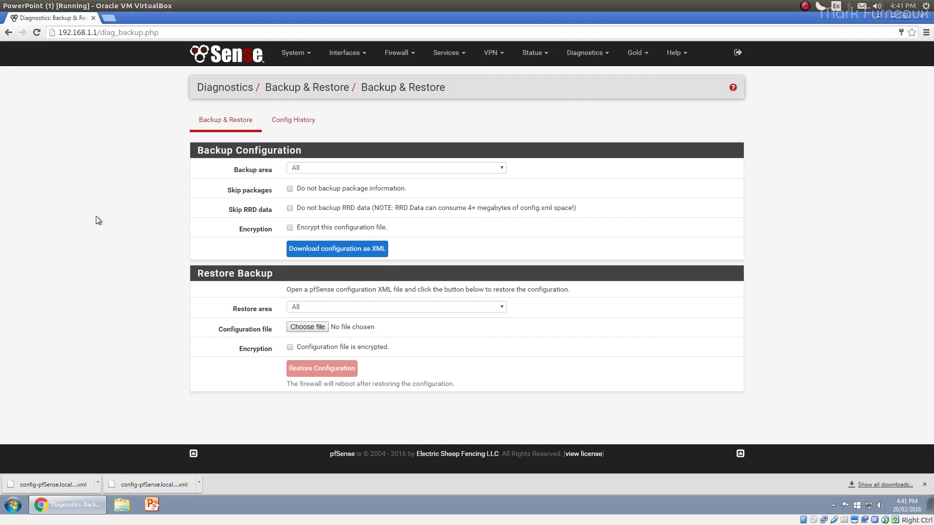
pyautogui.moveTo(114, 306)
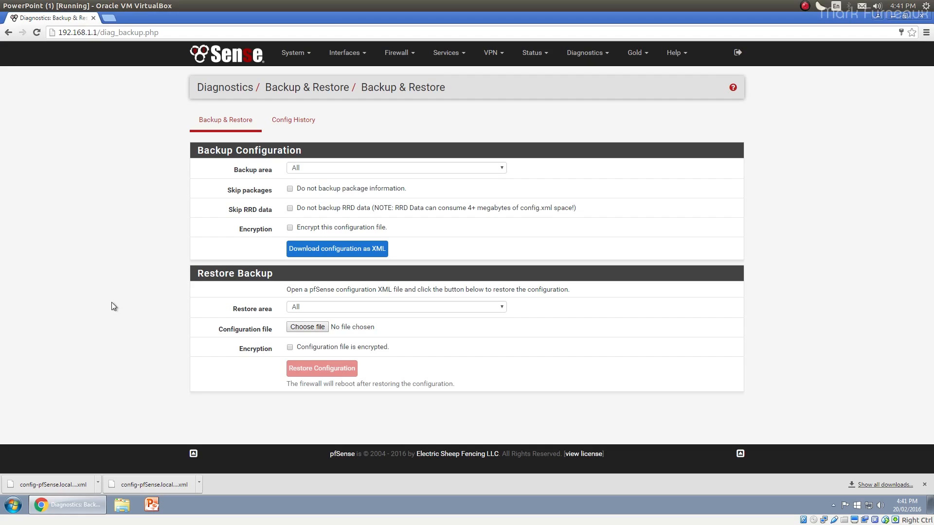
pyautogui.moveTo(495, 213)
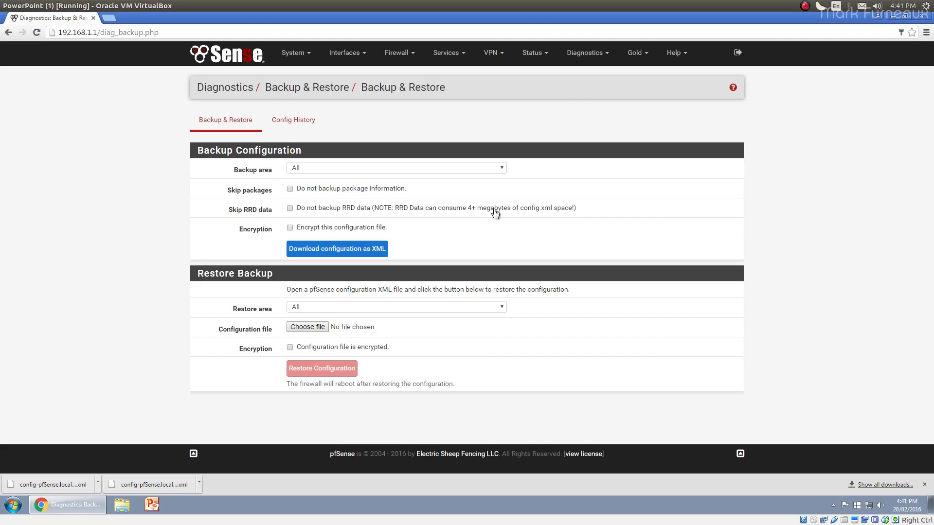
pyautogui.moveTo(484, 212)
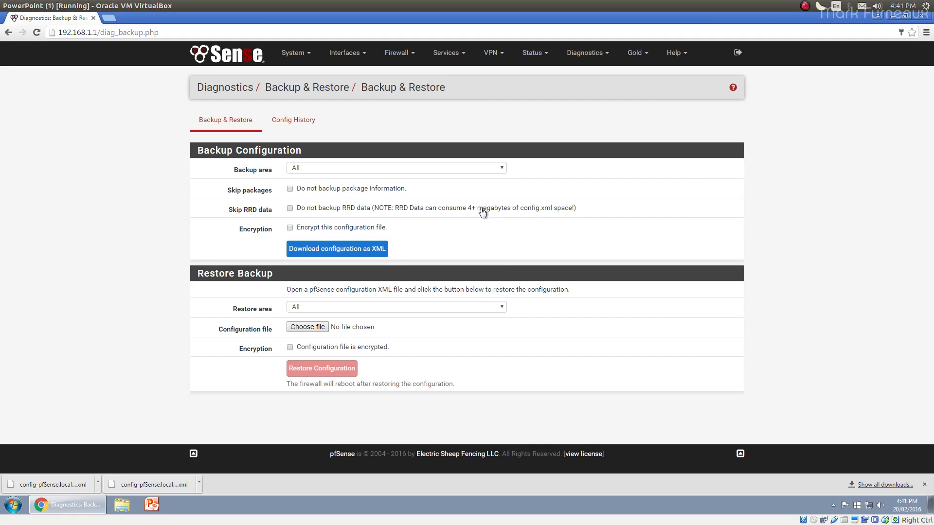
pyautogui.moveTo(191, 282)
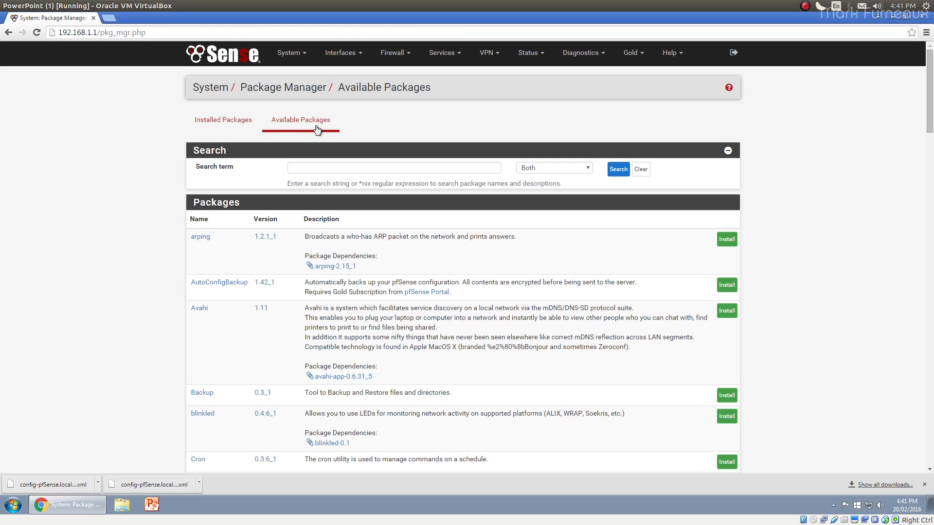
pyautogui.moveTo(354, 285)
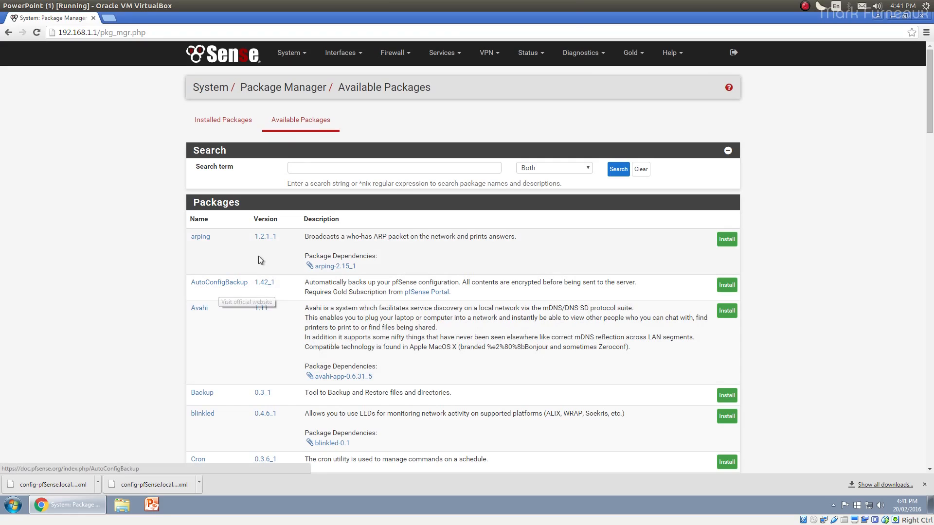
# Go to the System menu toward Package Manager's available packages.
pyautogui.click(528, 52)
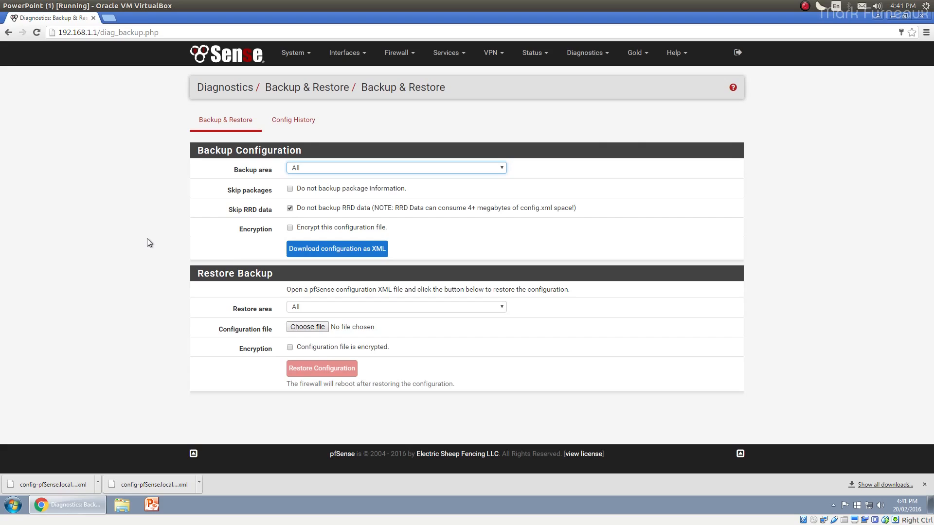
pyautogui.moveTo(137, 240)
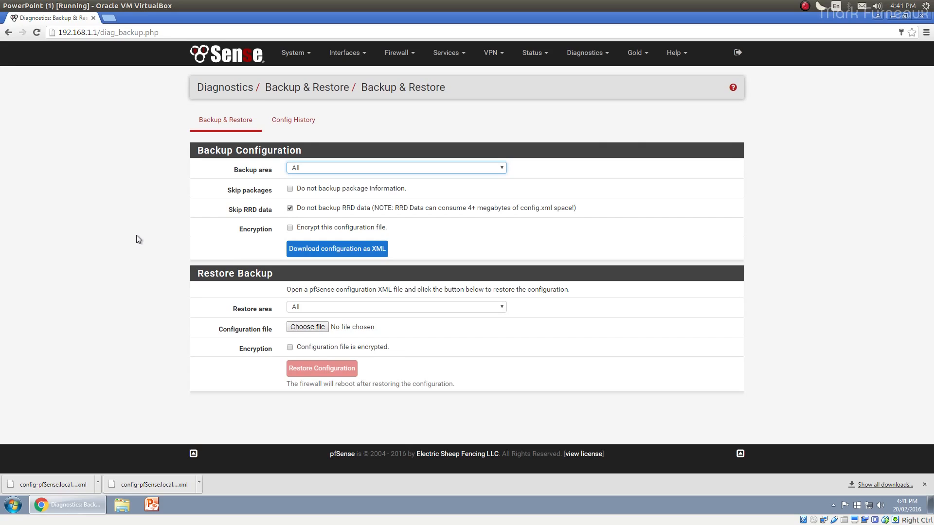